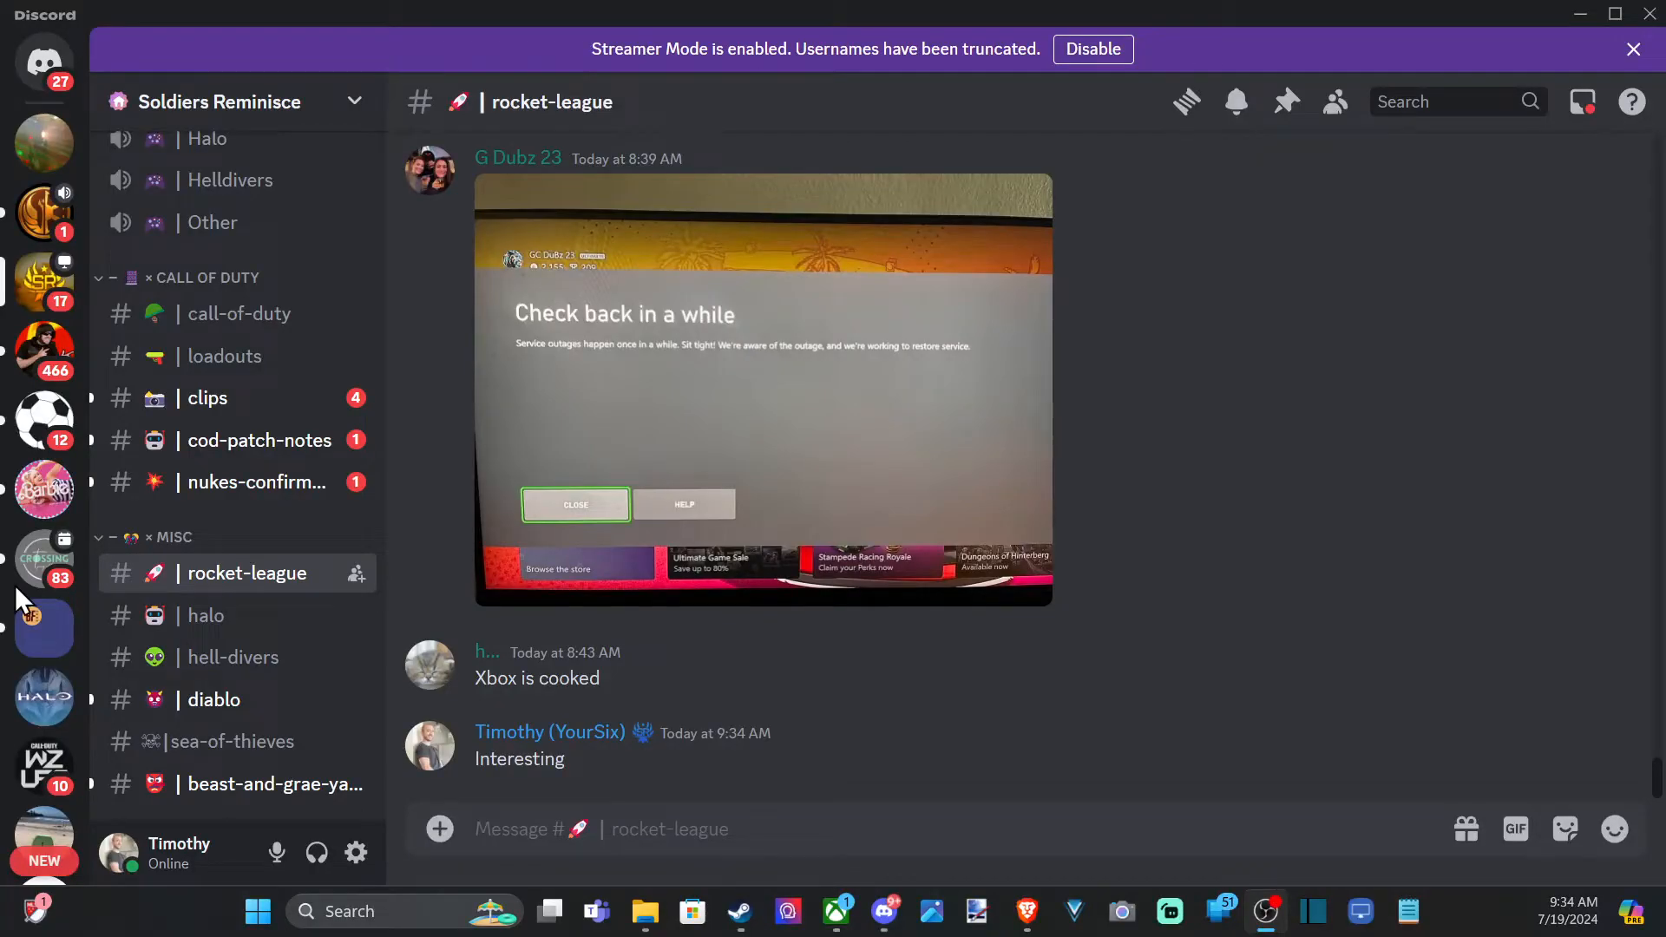
{"action": "mouse_move", "coordinate": [421, 531]}
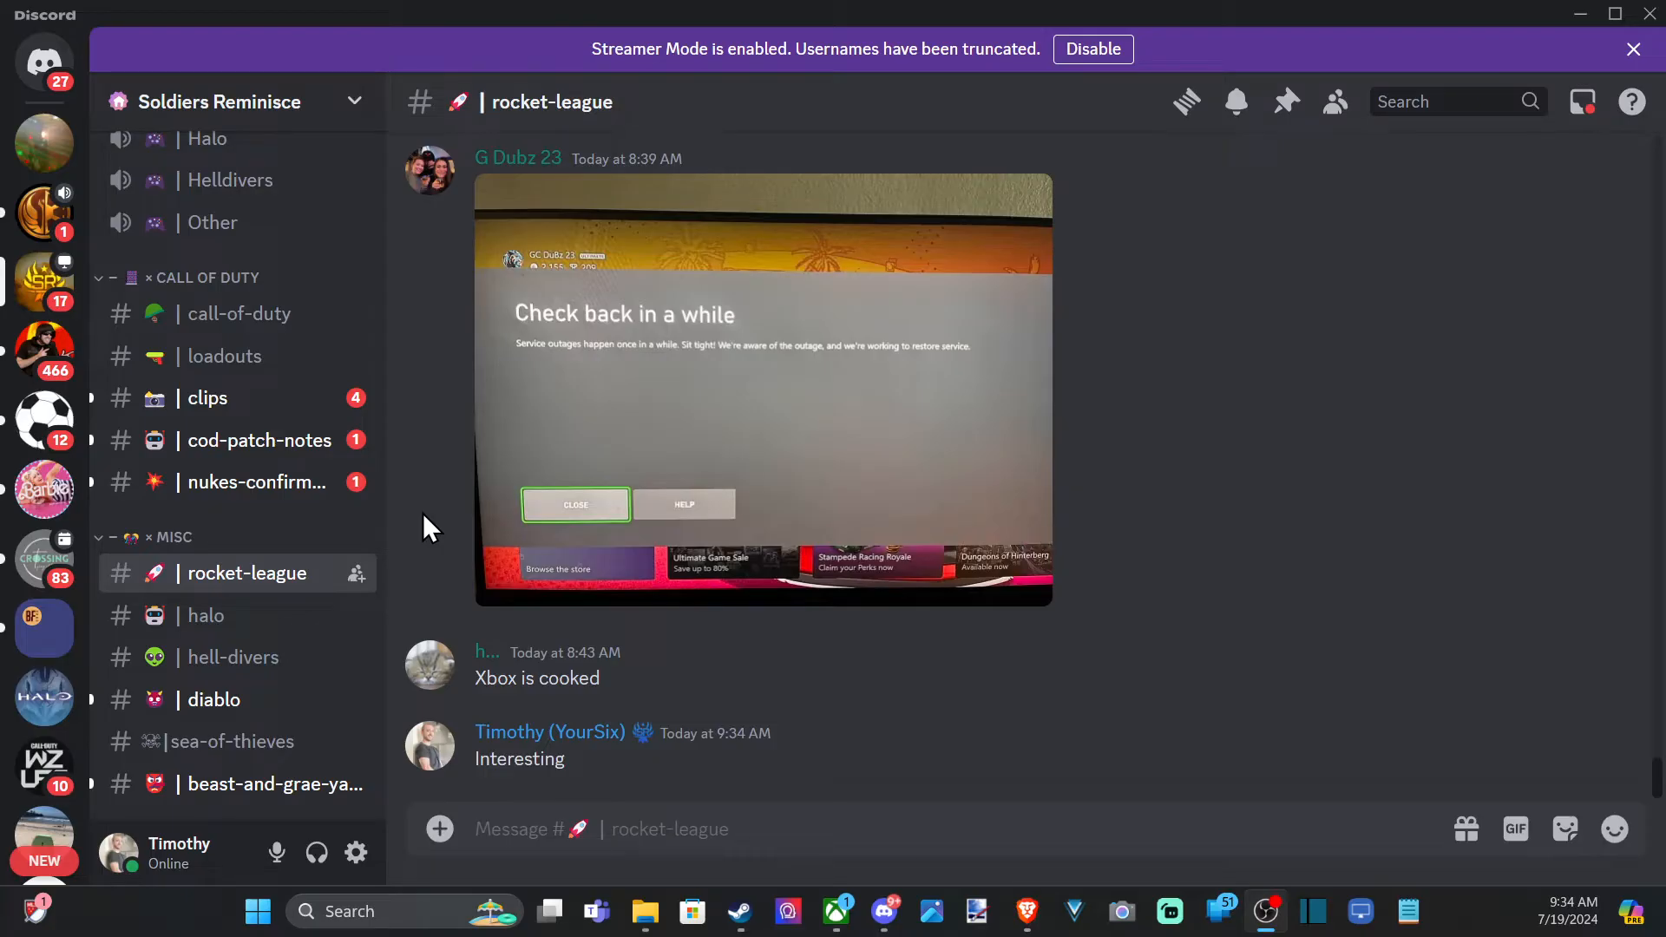
{"action": "mouse_move", "coordinate": [971, 441]}
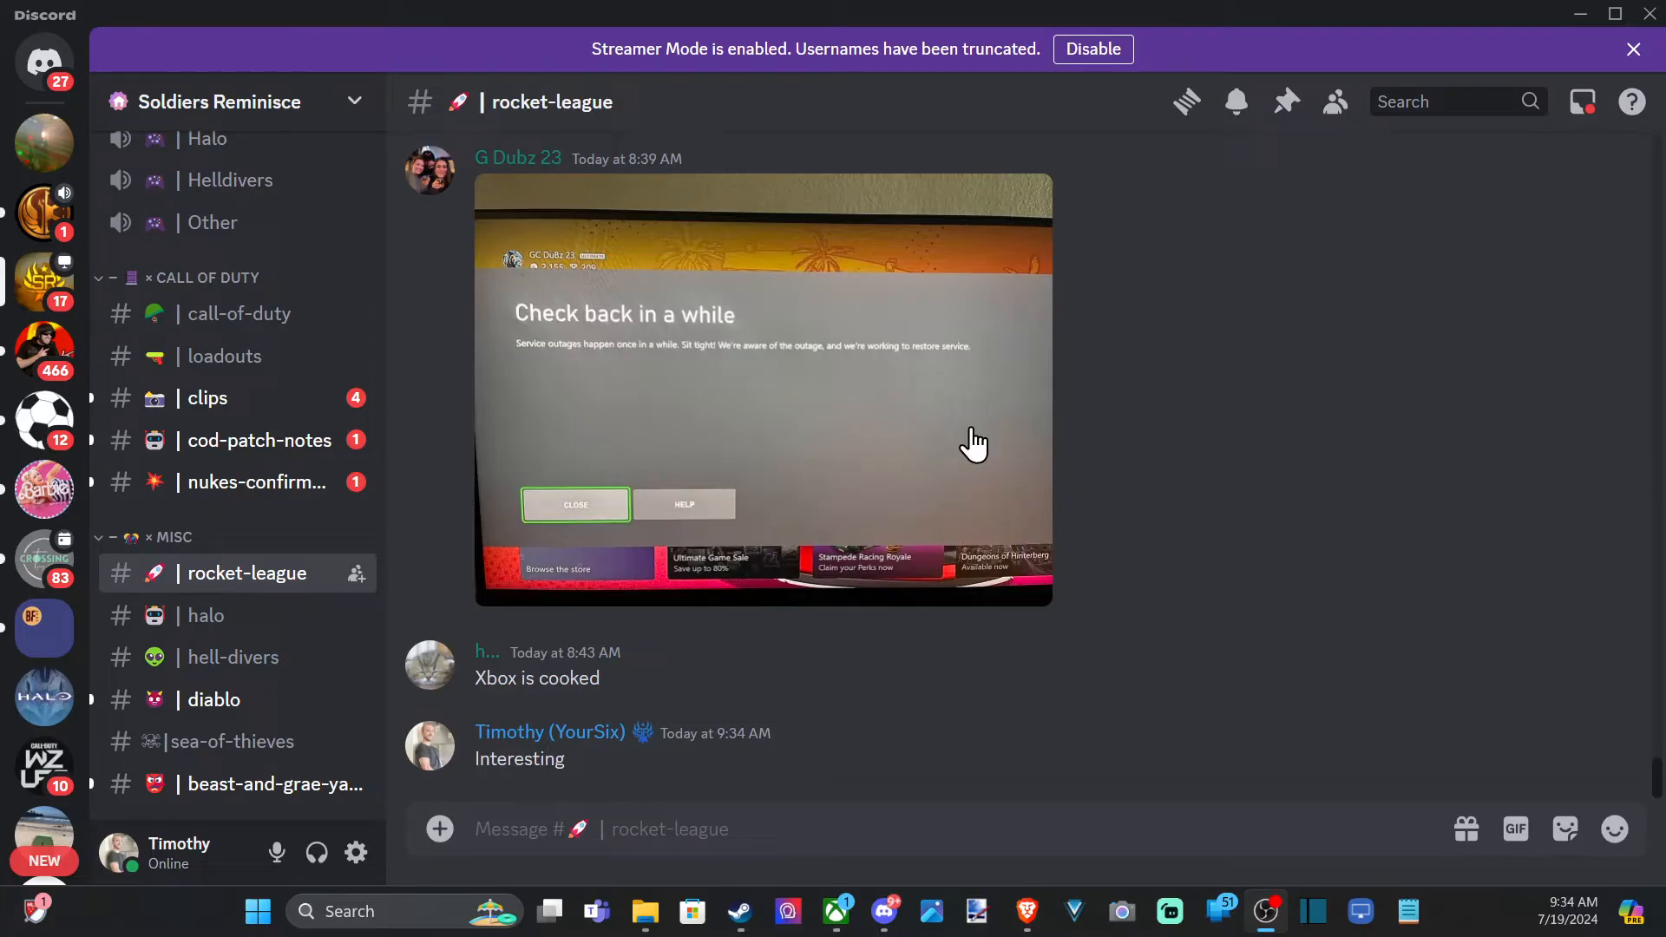
{"action": "mouse_move", "coordinate": [484, 316]}
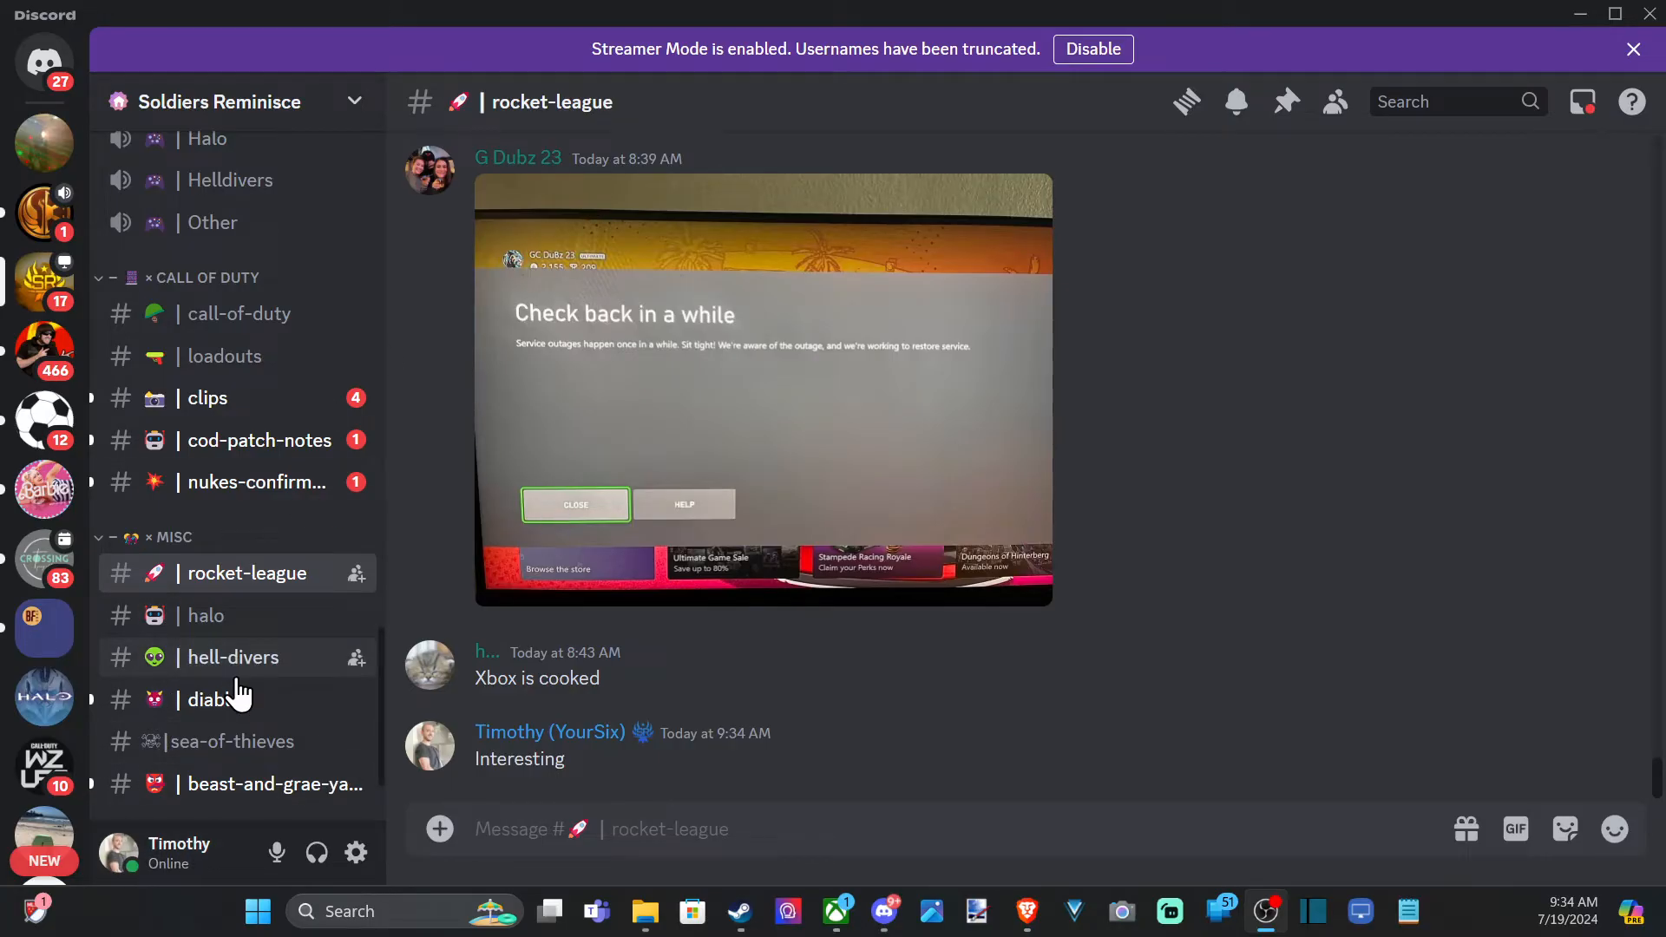
{"action": "mouse_move", "coordinate": [356, 852]}
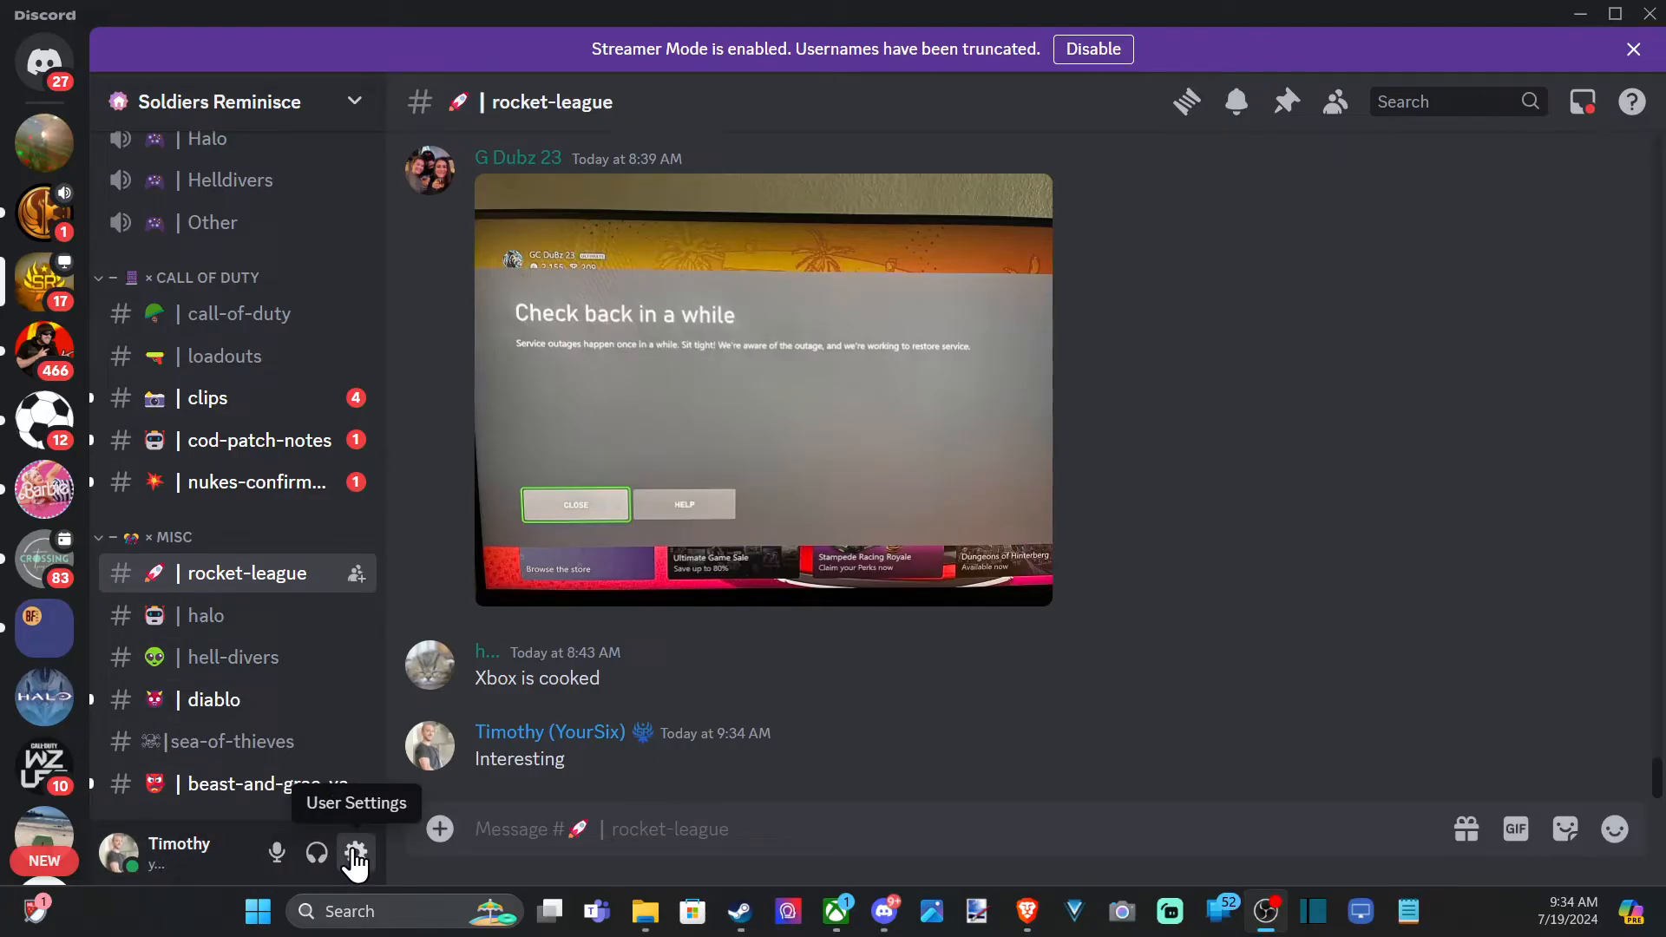
Bring up the user settings from the gear beside the username
{"action": "left_click", "coordinate": [356, 854]}
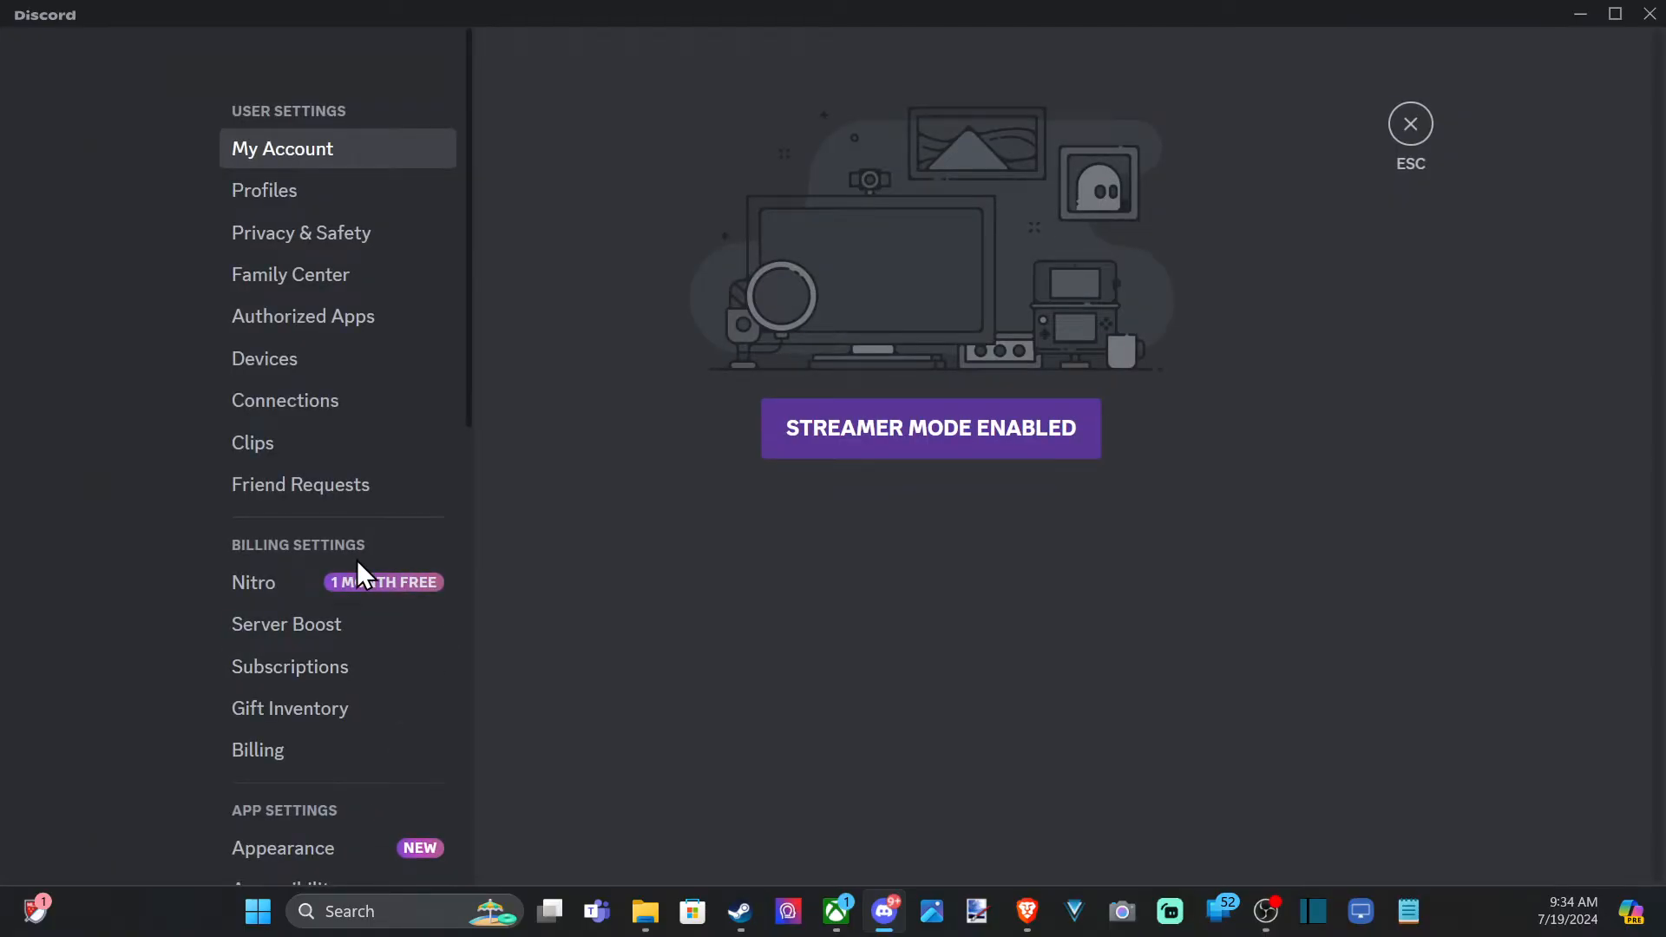
{"action": "scroll", "scroll_direction": "down", "scroll_amount": 3}
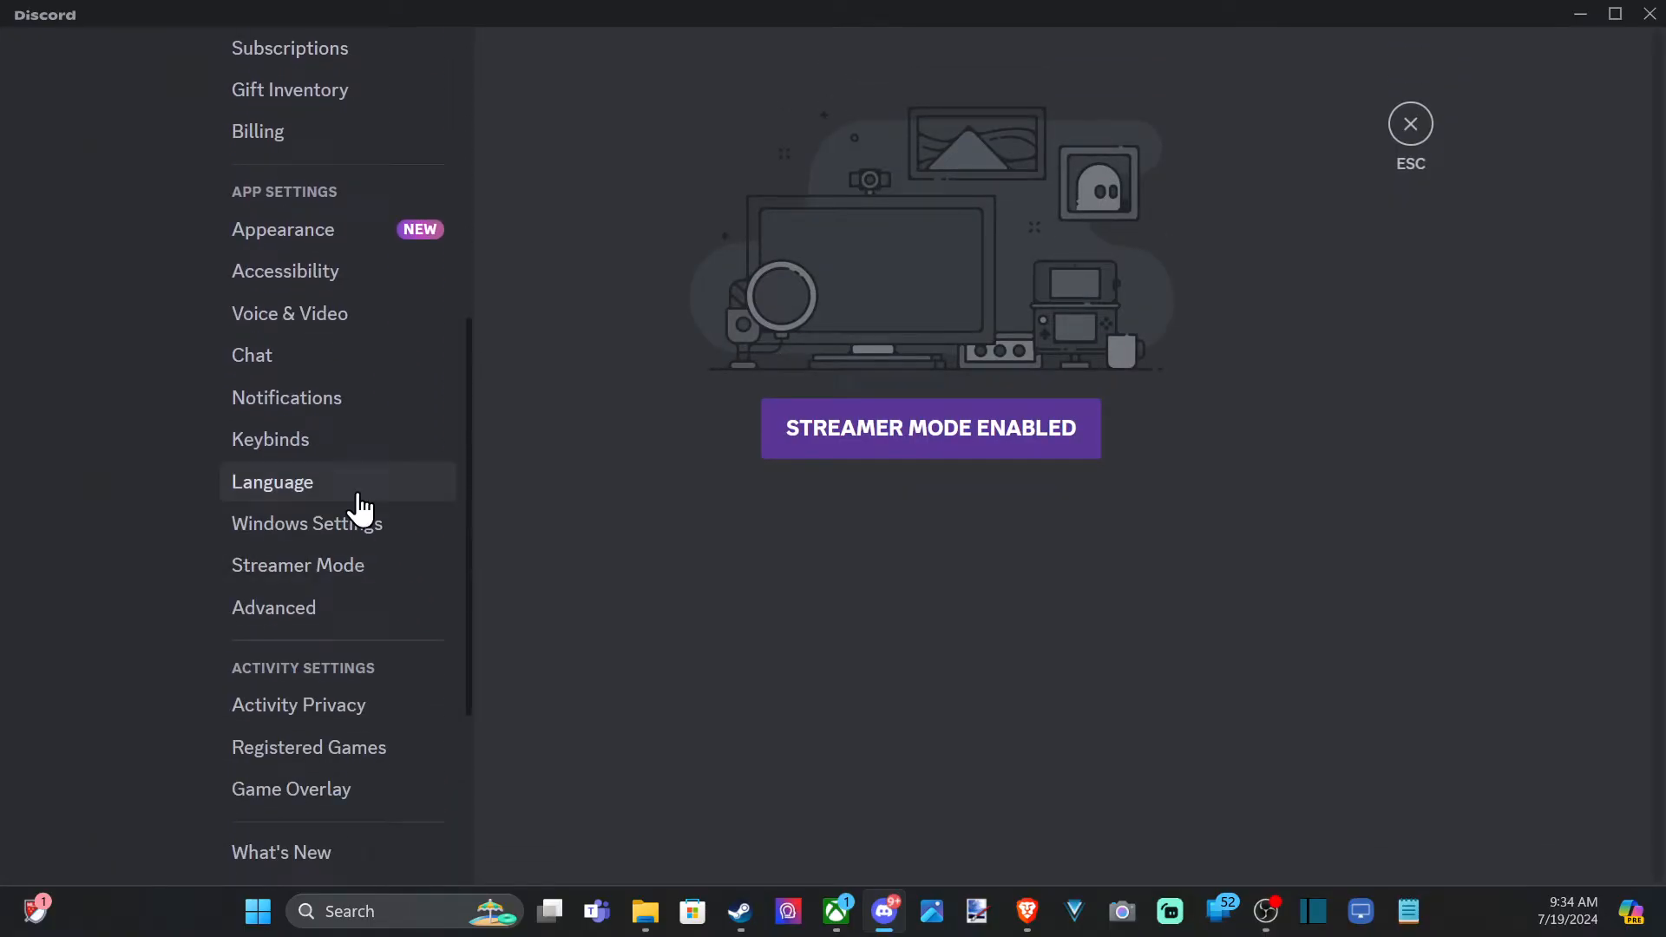
Show the Voice & Video page with input mode kept on Voice Activity
{"action": "left_click", "coordinate": [290, 312]}
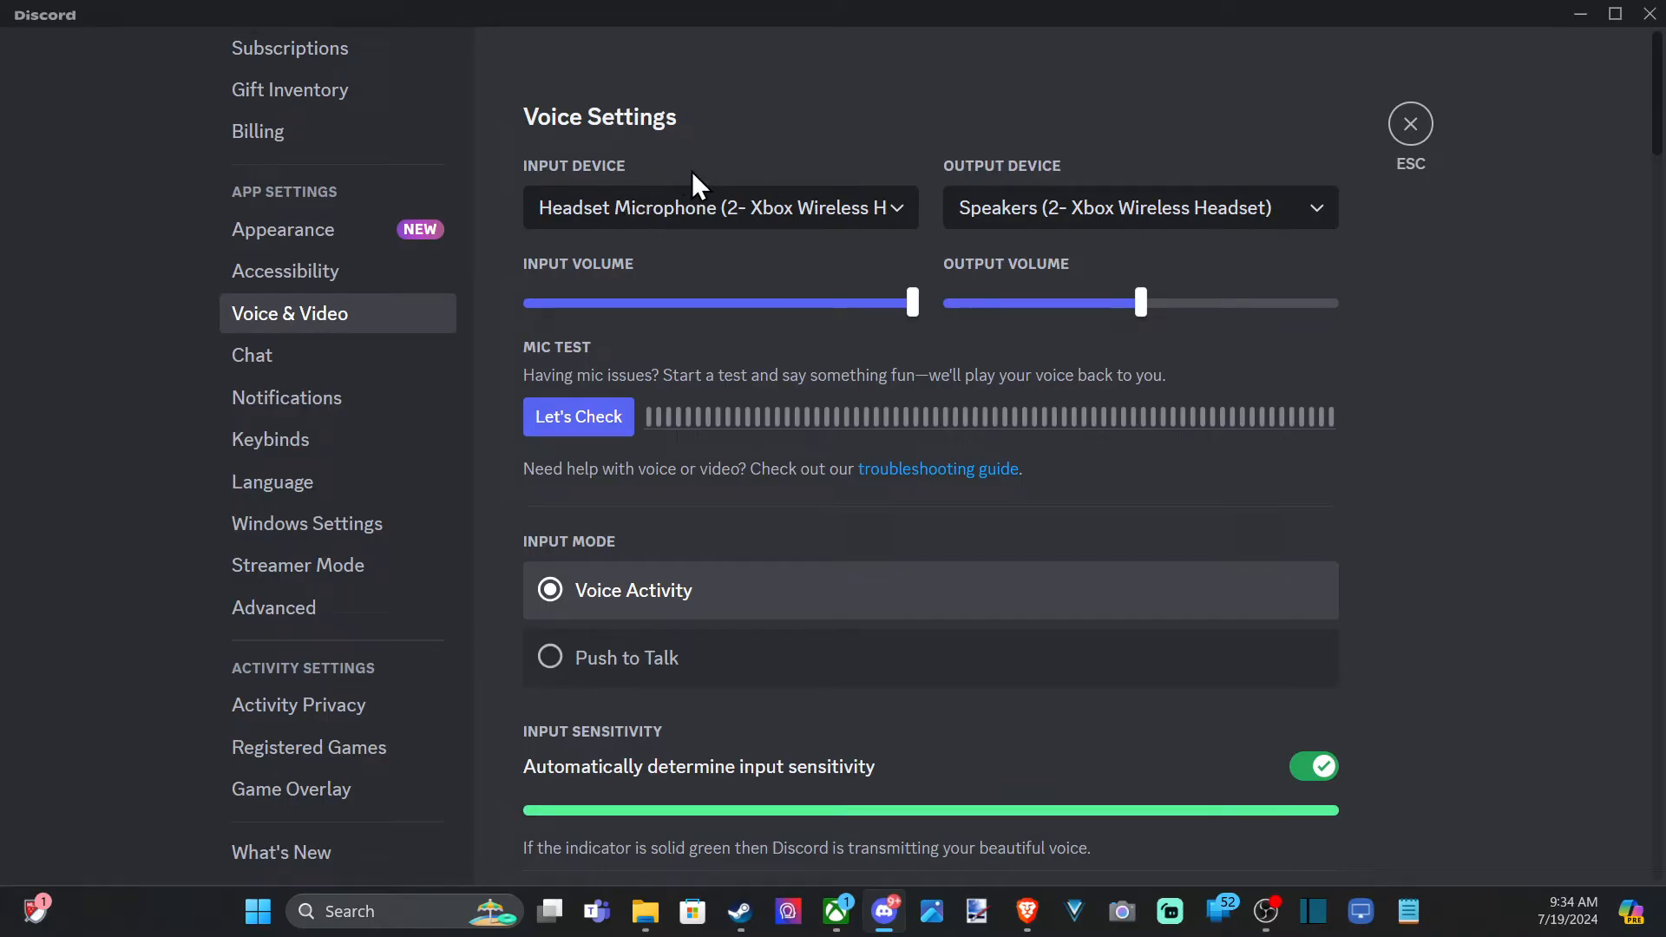
{"action": "mouse_move", "coordinate": [545, 571]}
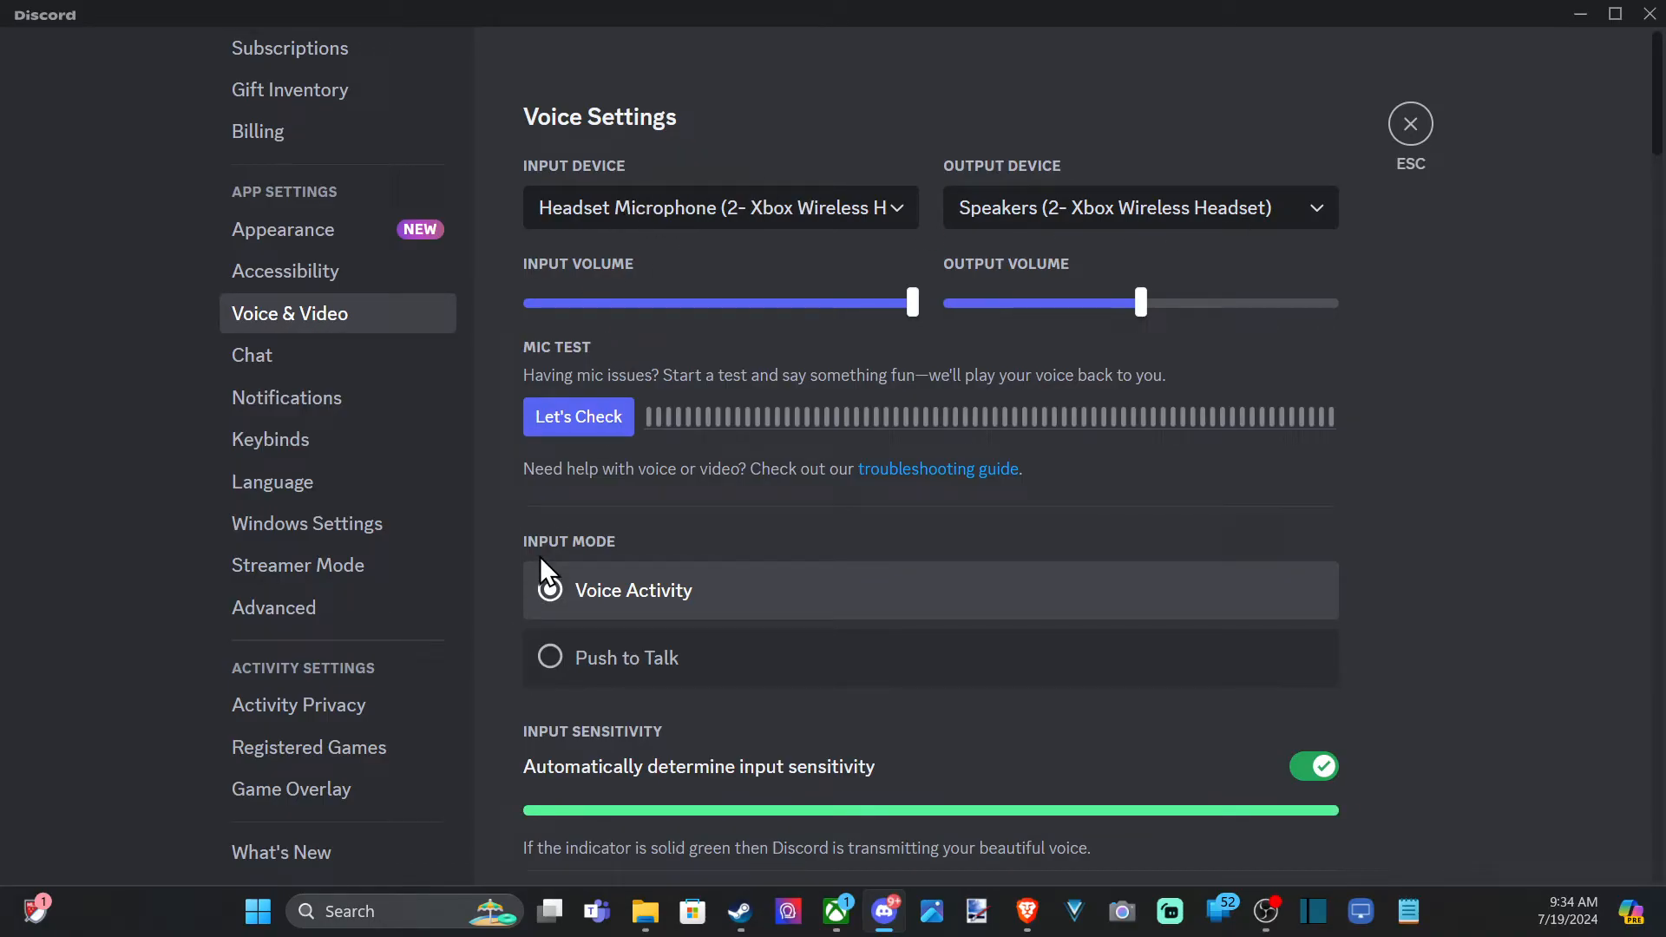
{"action": "left_click", "coordinate": [550, 590]}
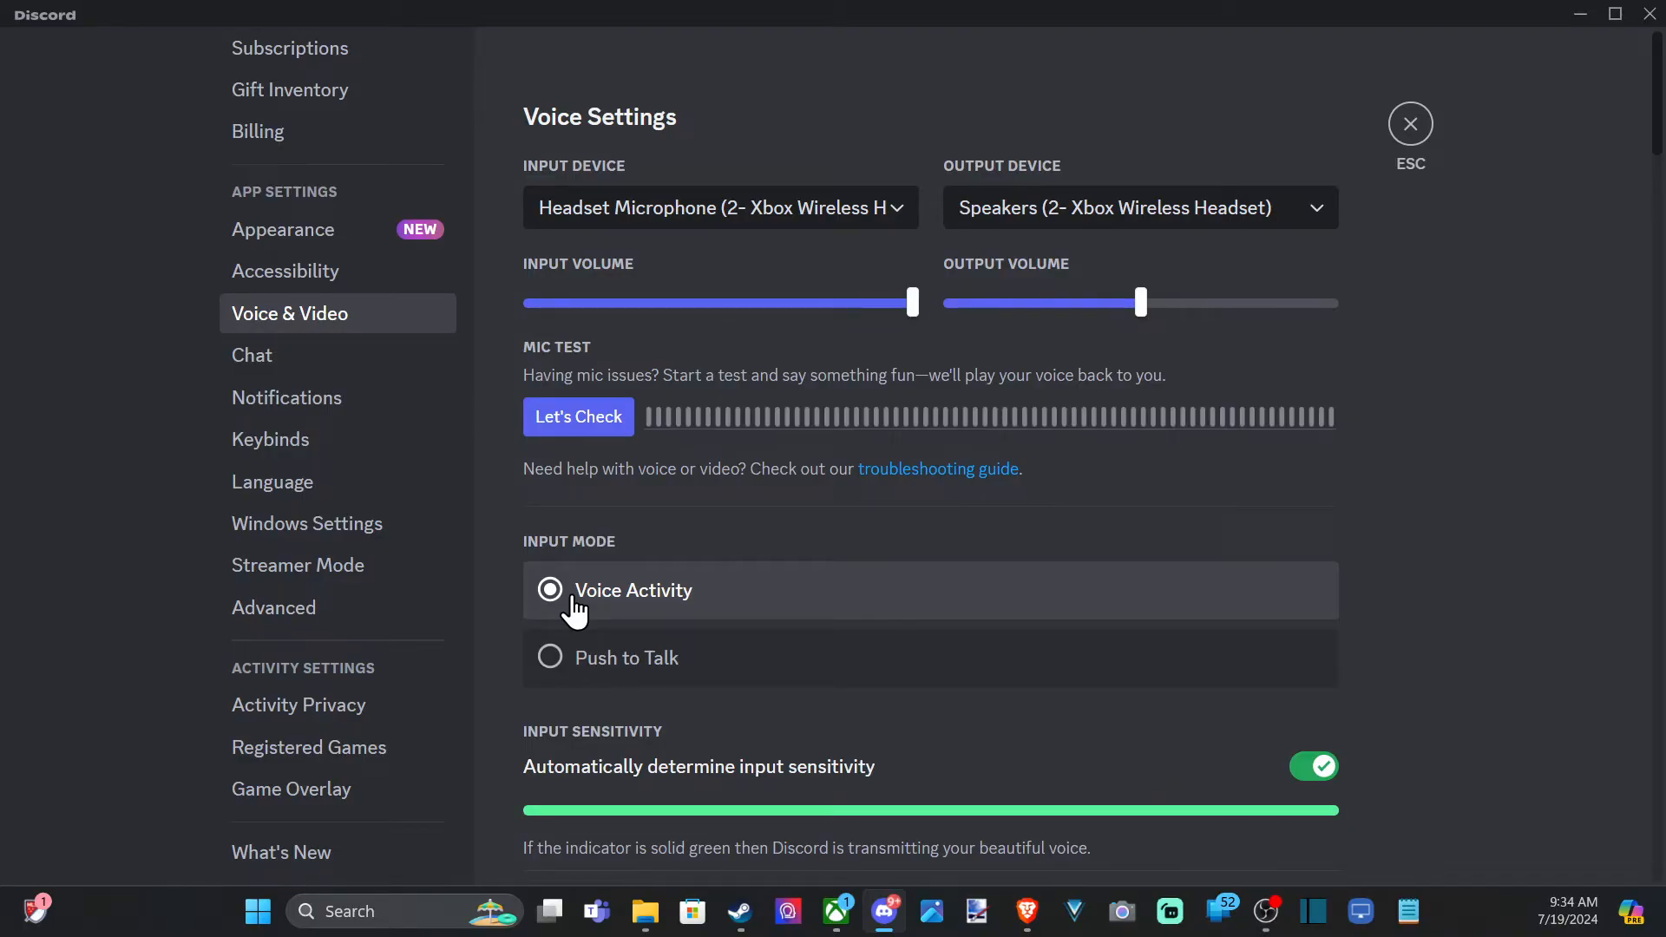
{"action": "mouse_move", "coordinate": [557, 623]}
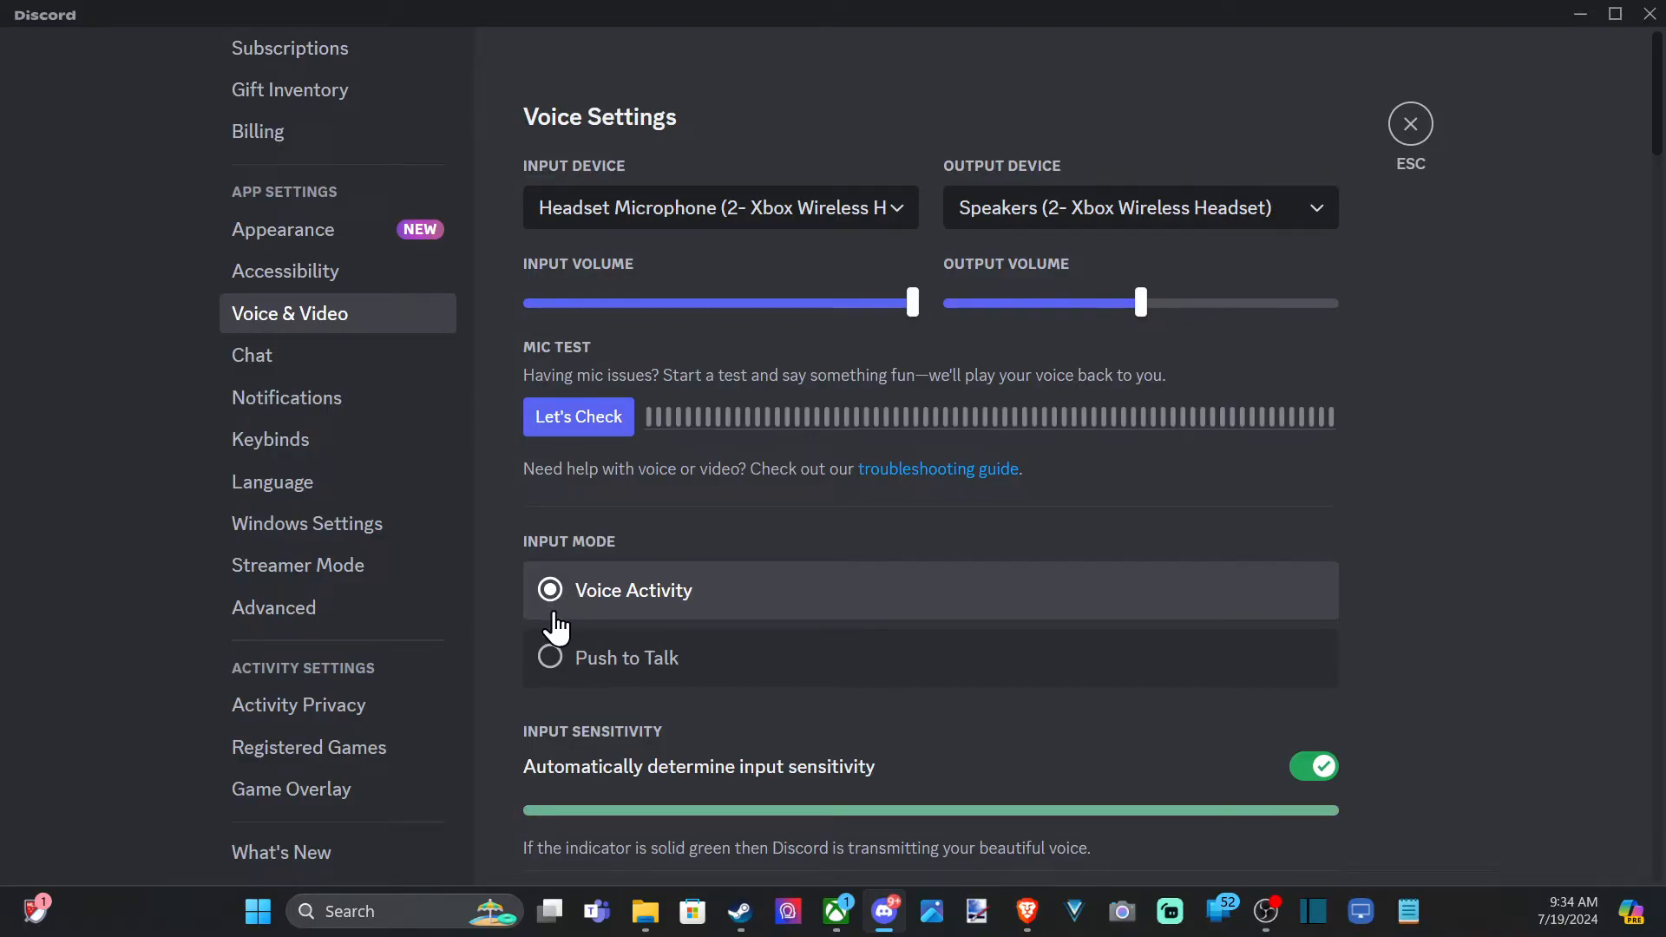
{"action": "mouse_move", "coordinate": [680, 649]}
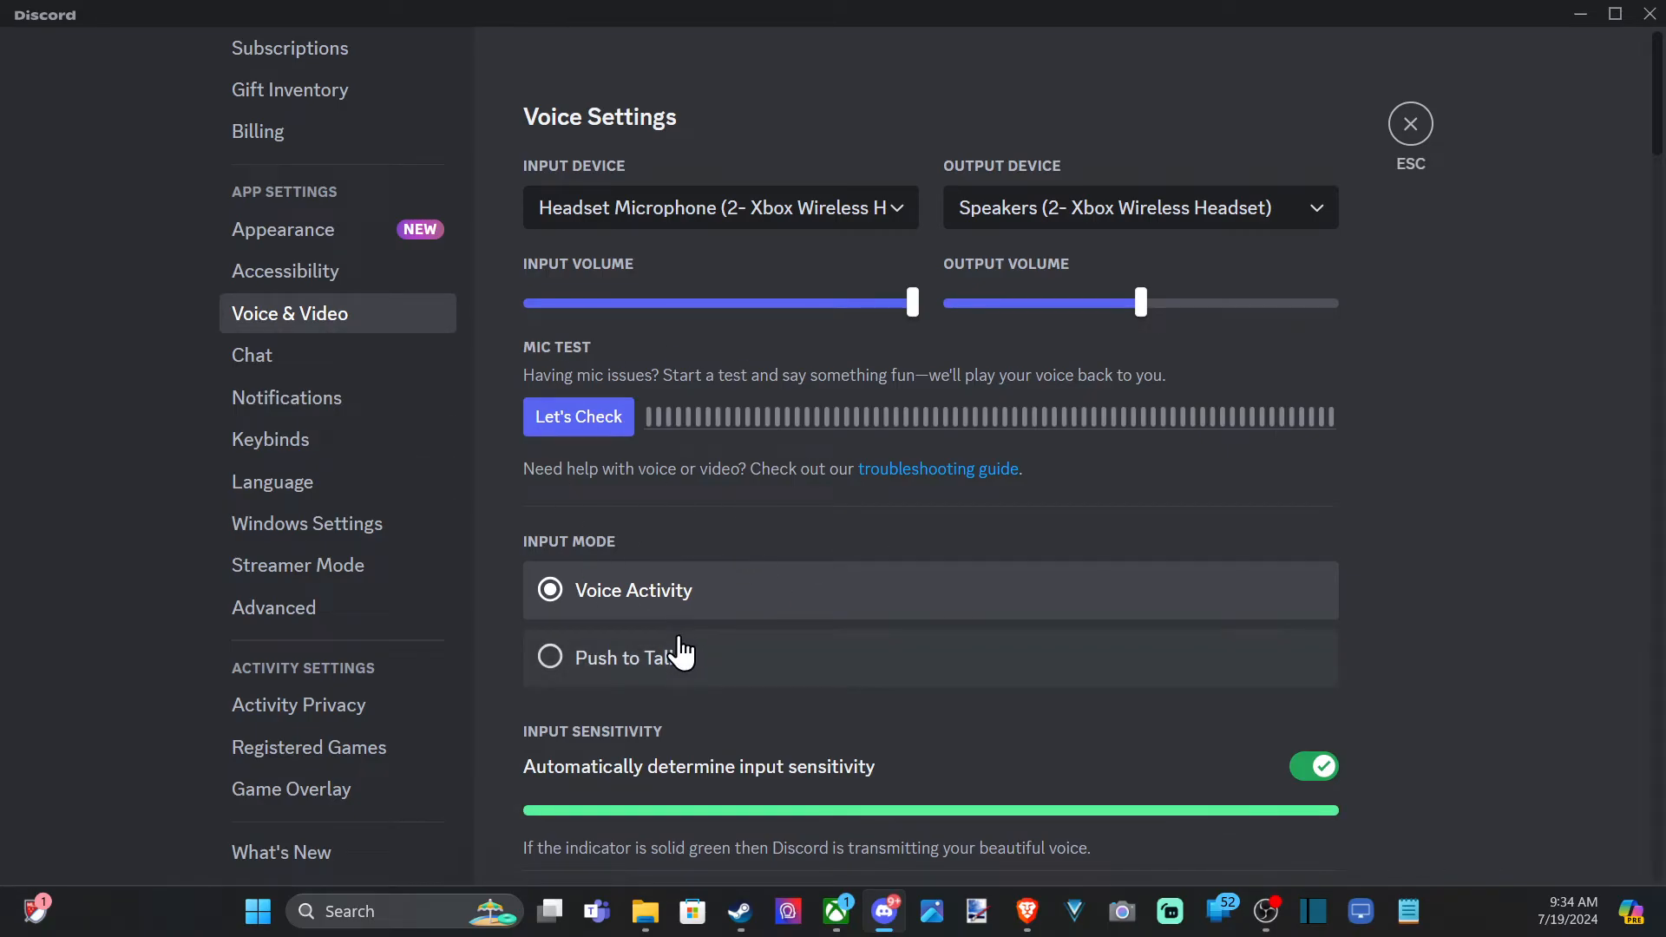
Switch input mode to Push to Talk and view its shortcut and release delay options
{"action": "left_click", "coordinate": [550, 656]}
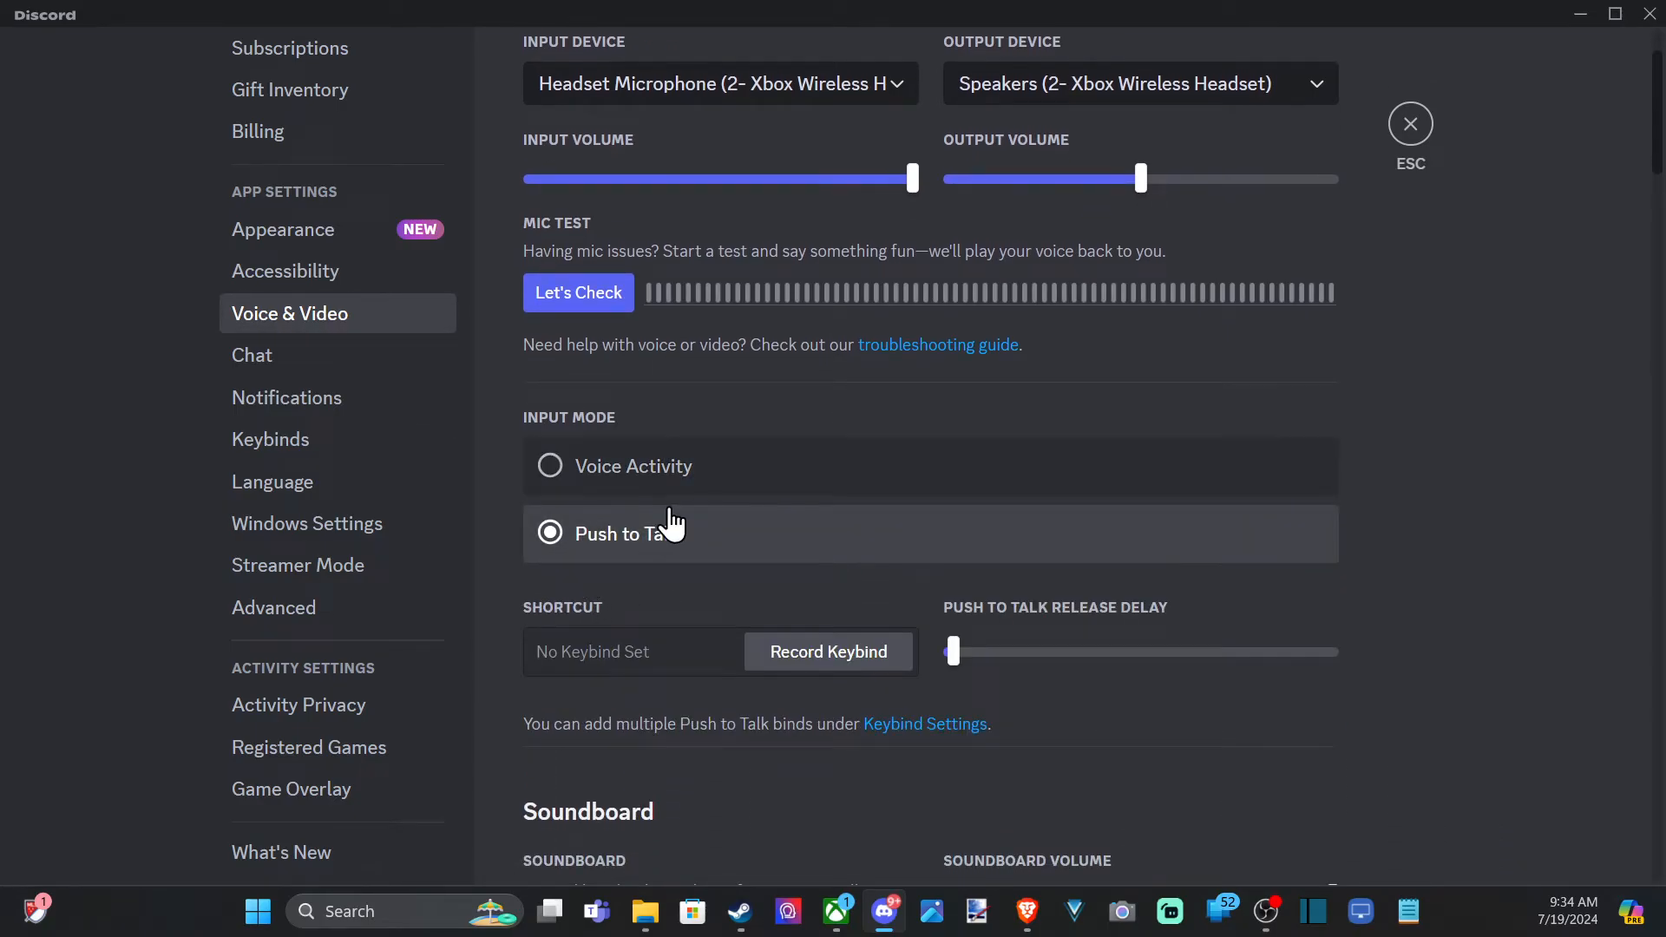
{"action": "mouse_move", "coordinate": [742, 645]}
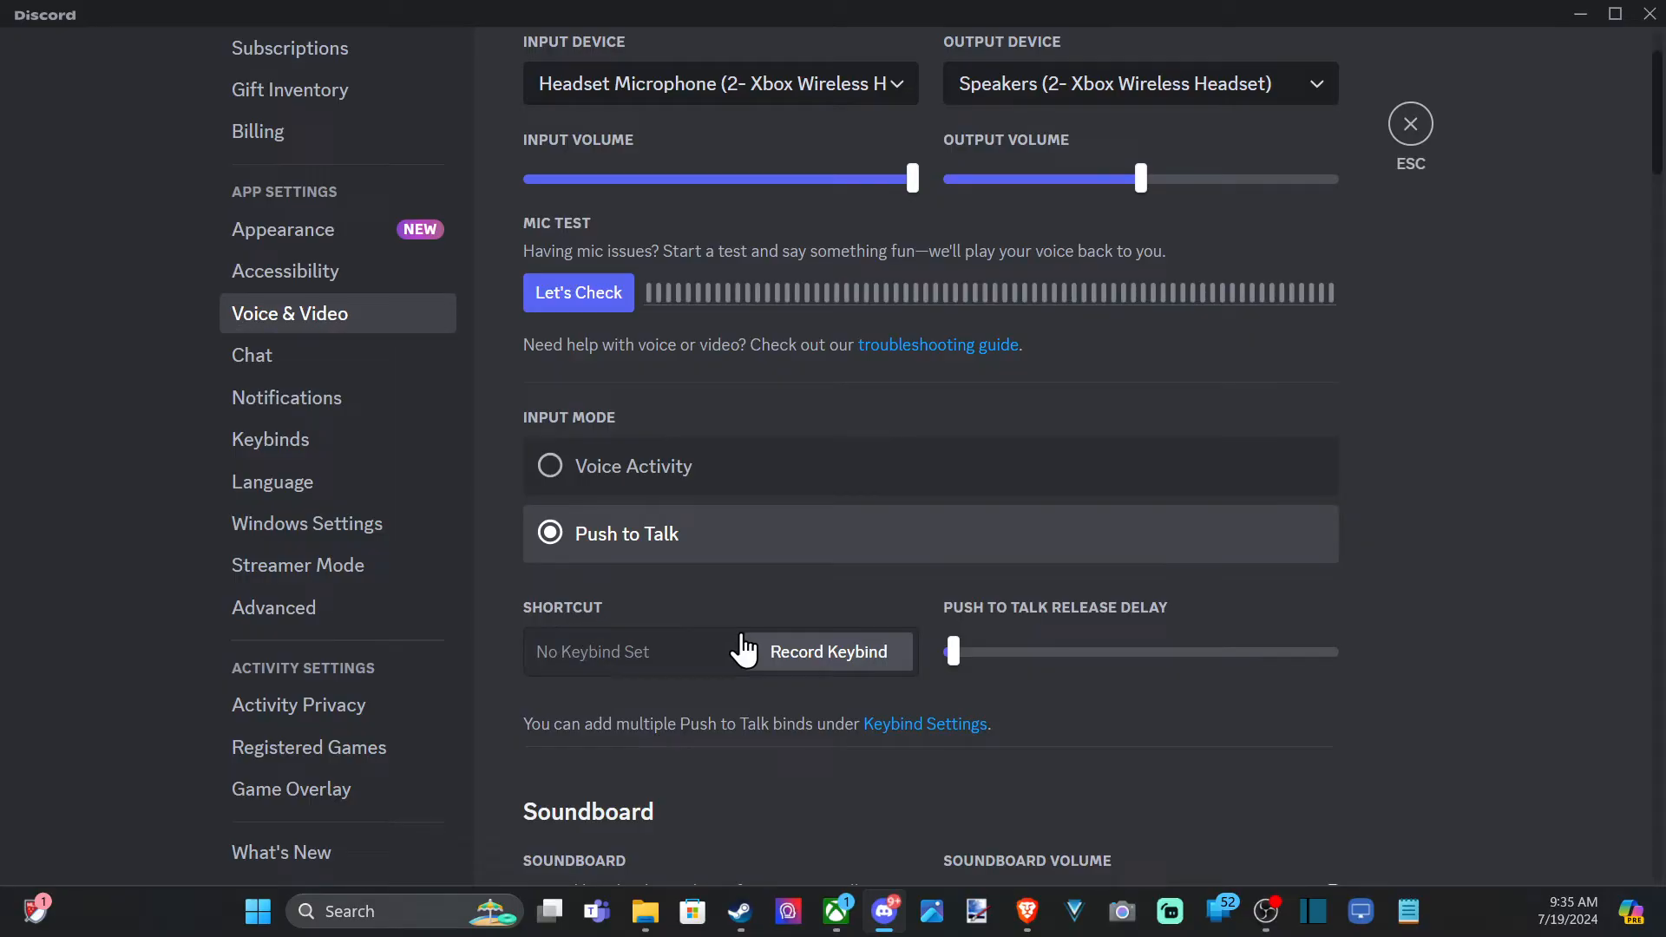
{"action": "mouse_move", "coordinate": [861, 669]}
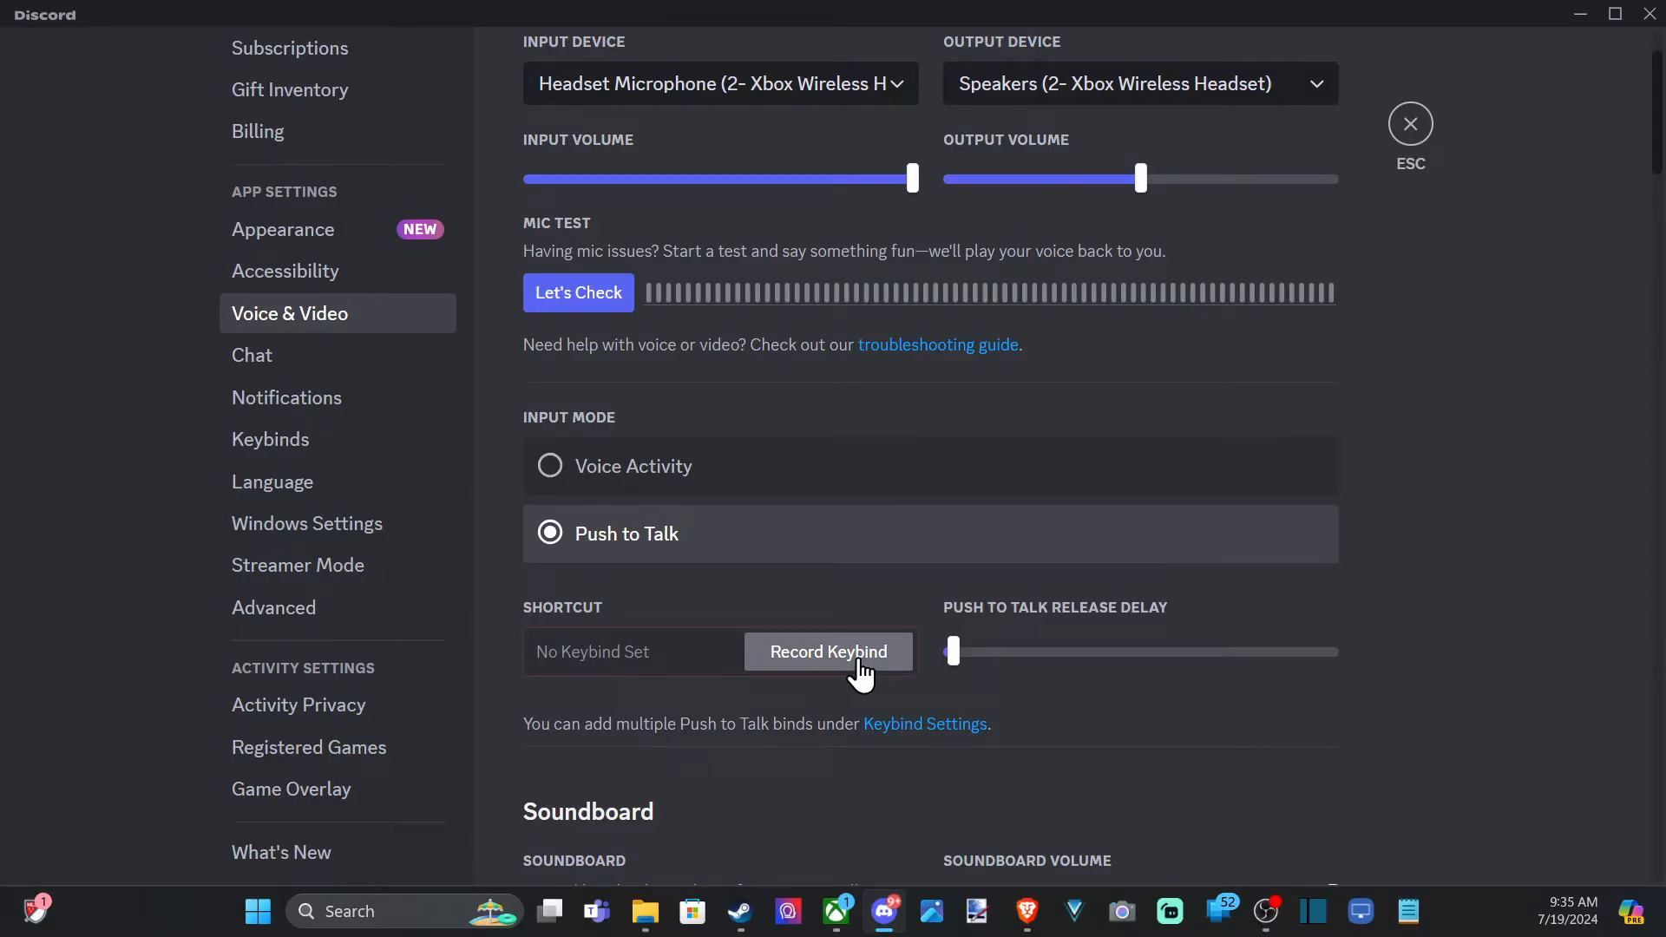
{"action": "mouse_move", "coordinate": [991, 628]}
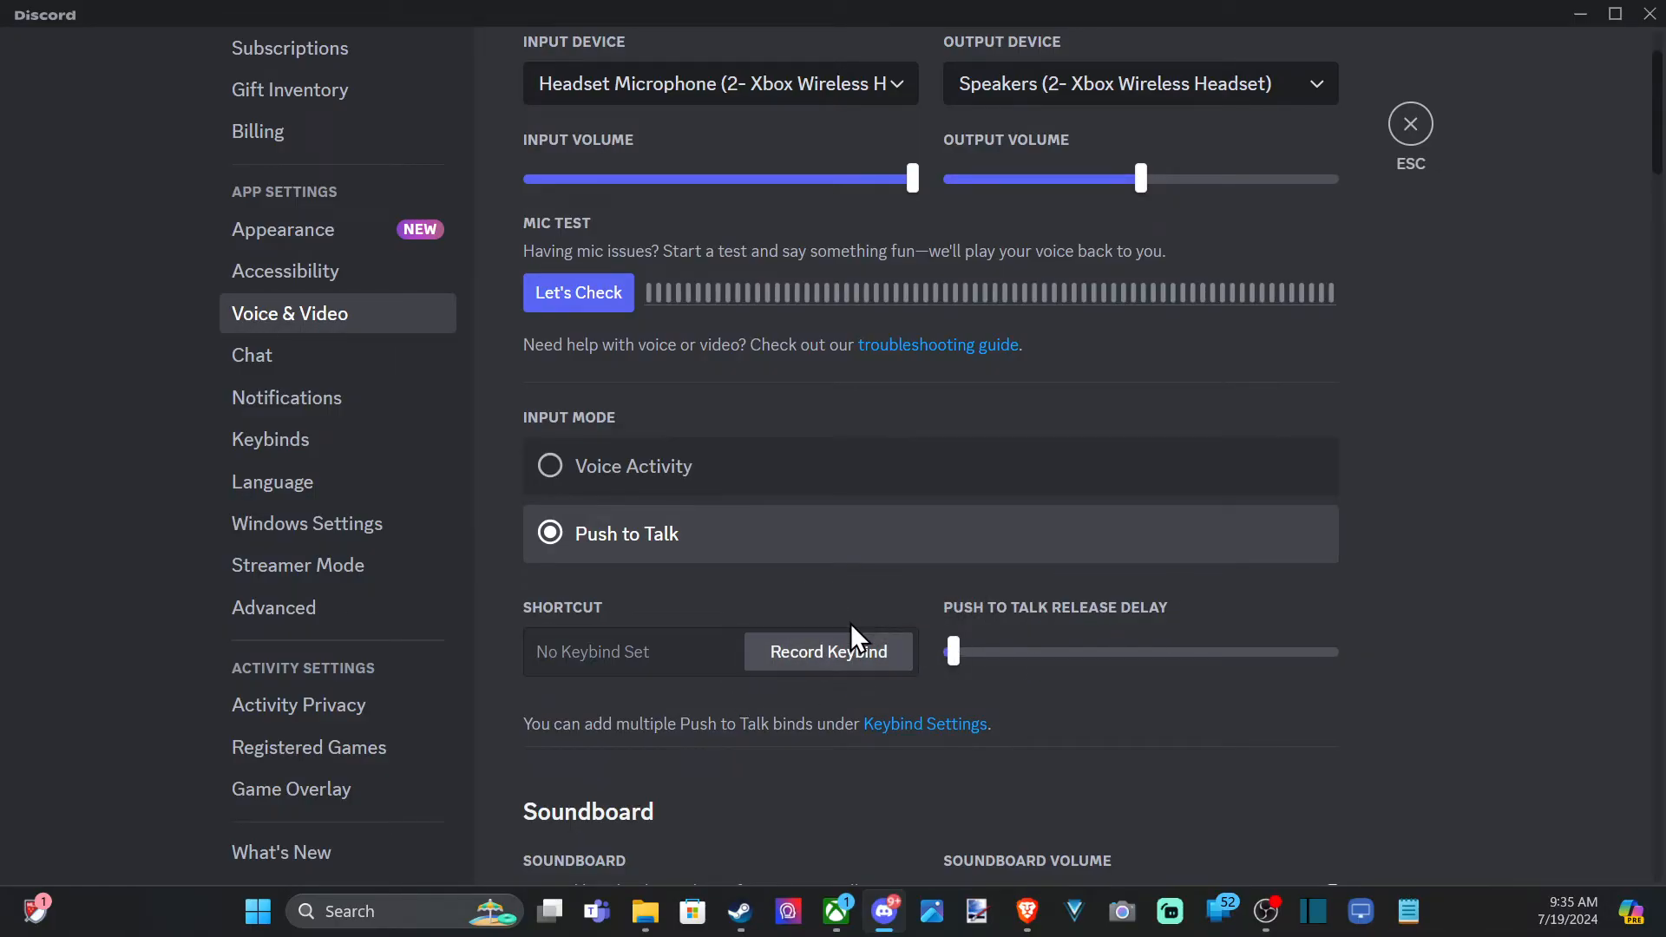
{"action": "scroll", "scroll_direction": "down", "scroll_amount": 3}
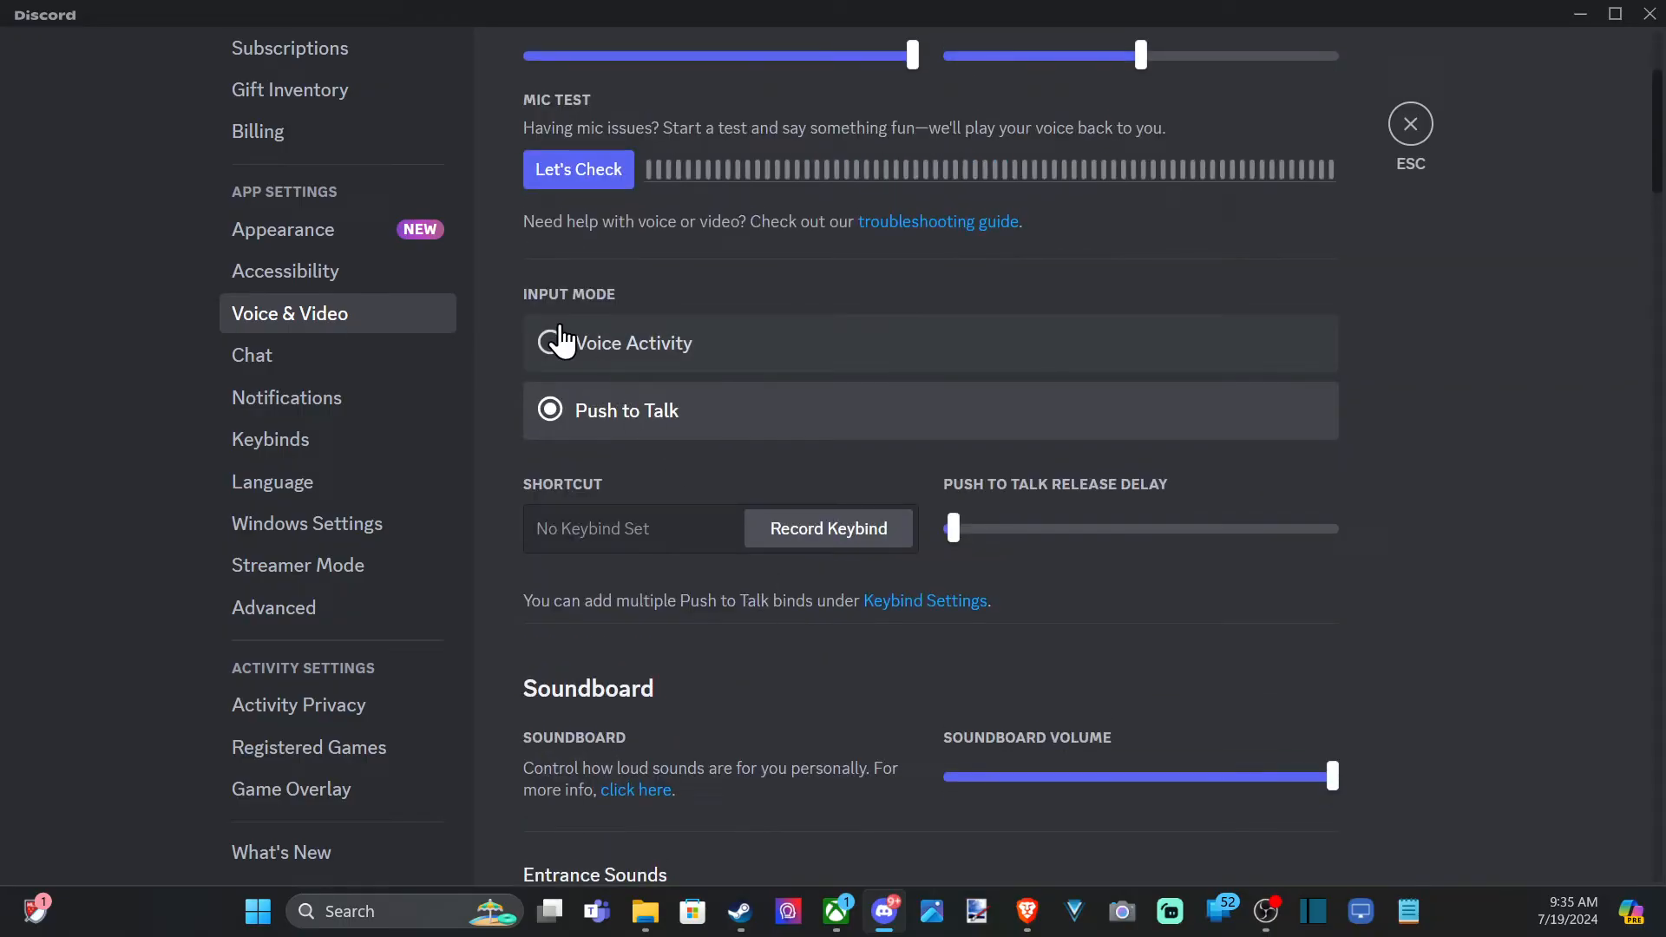
Set input mode back to Voice Activity and close settings to the rocket-league chat
{"action": "left_click", "coordinate": [550, 342]}
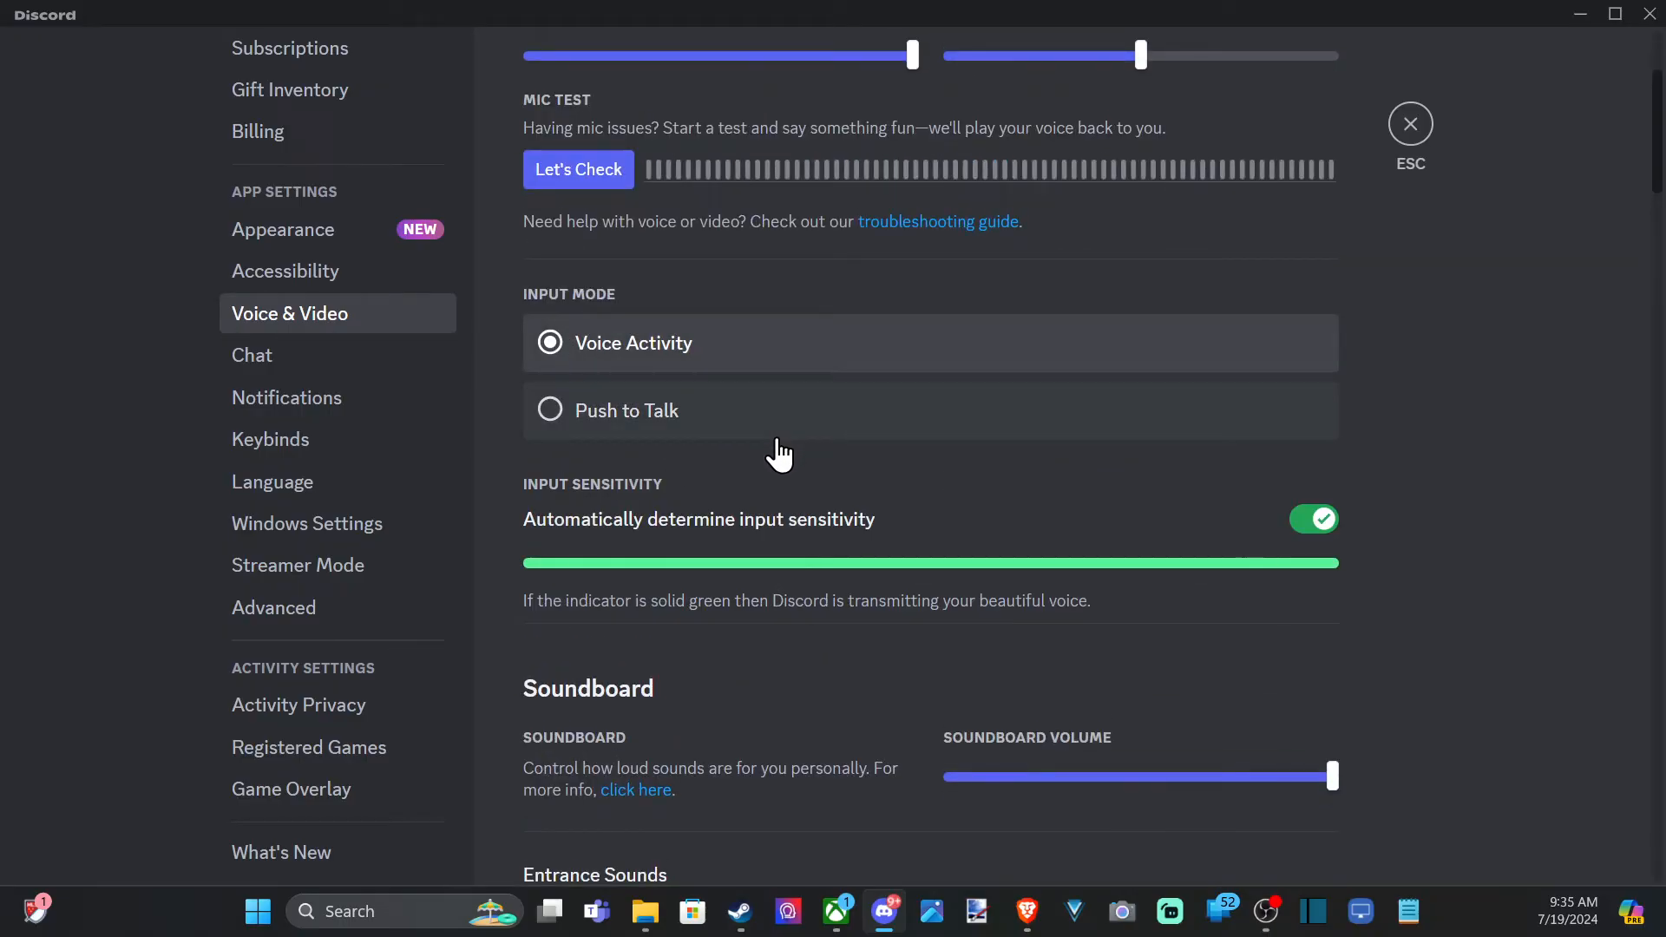
{"action": "mouse_move", "coordinate": [645, 550]}
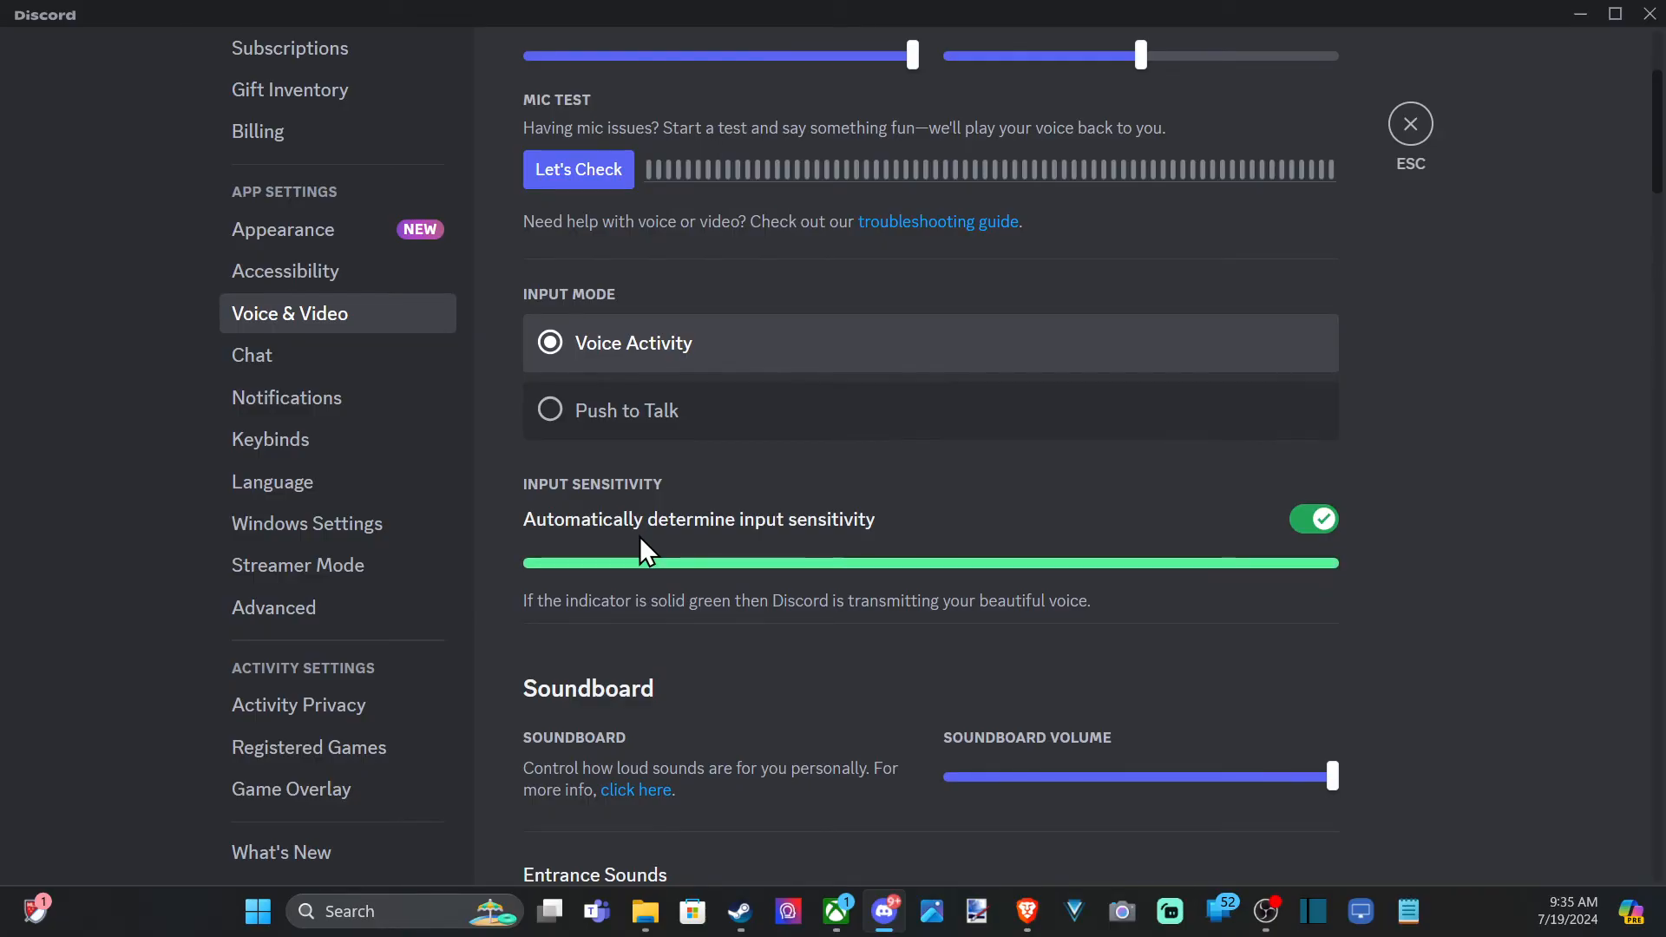
{"action": "scroll", "scroll_direction": "up", "scroll_amount": 3}
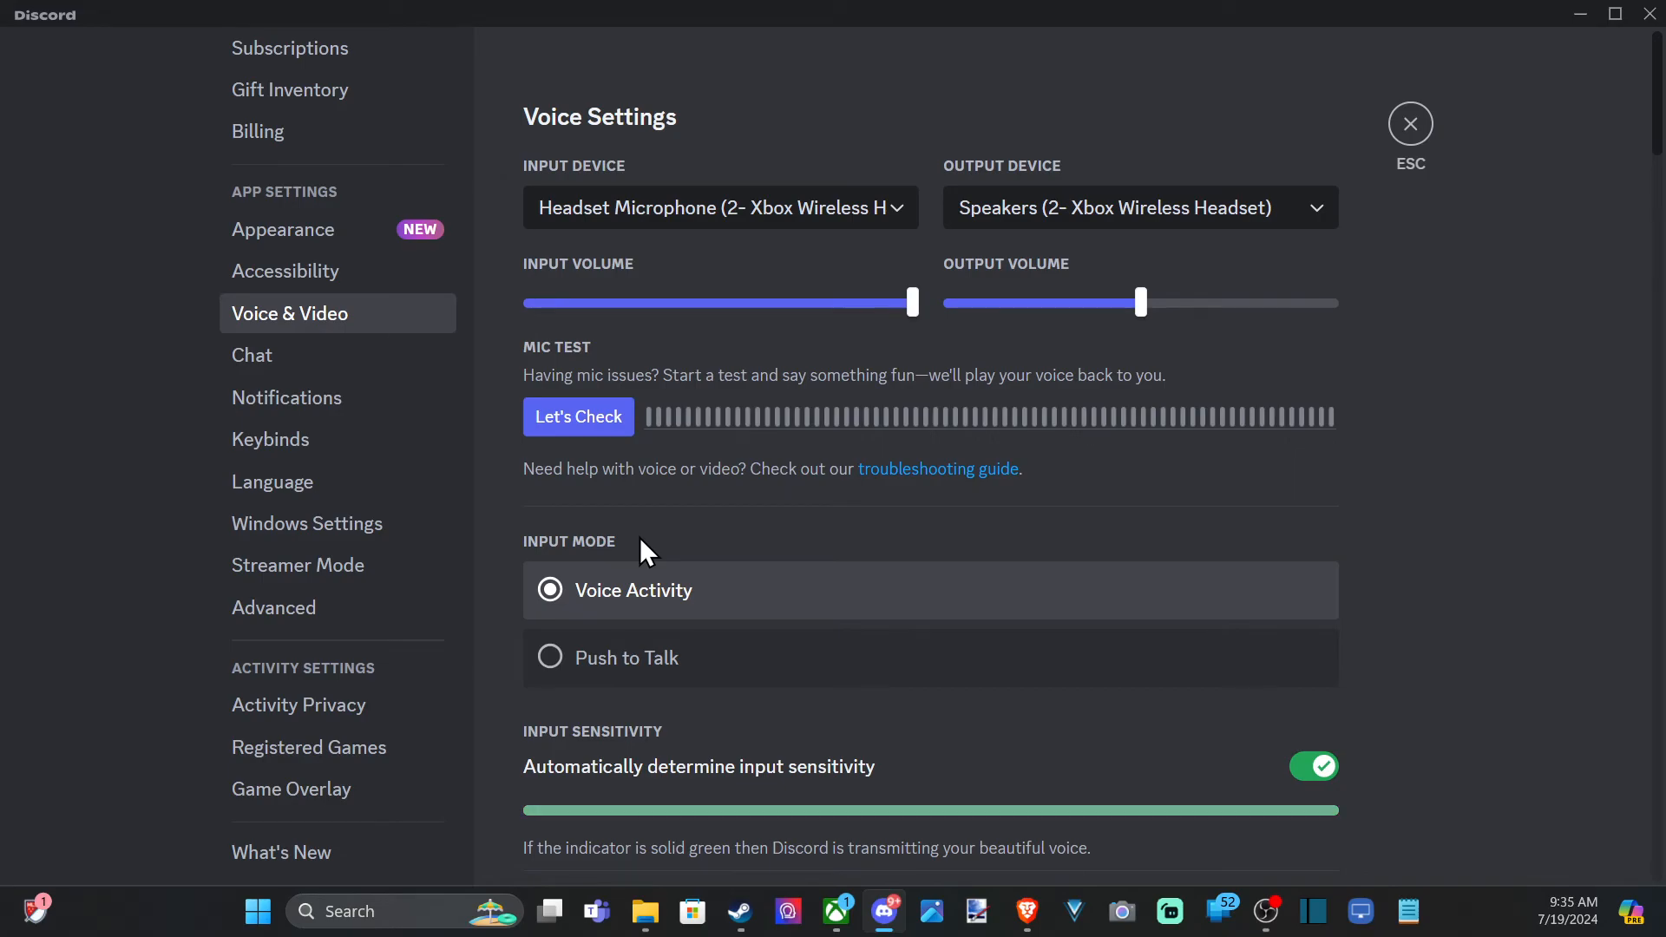
{"action": "mouse_move", "coordinate": [1408, 121]}
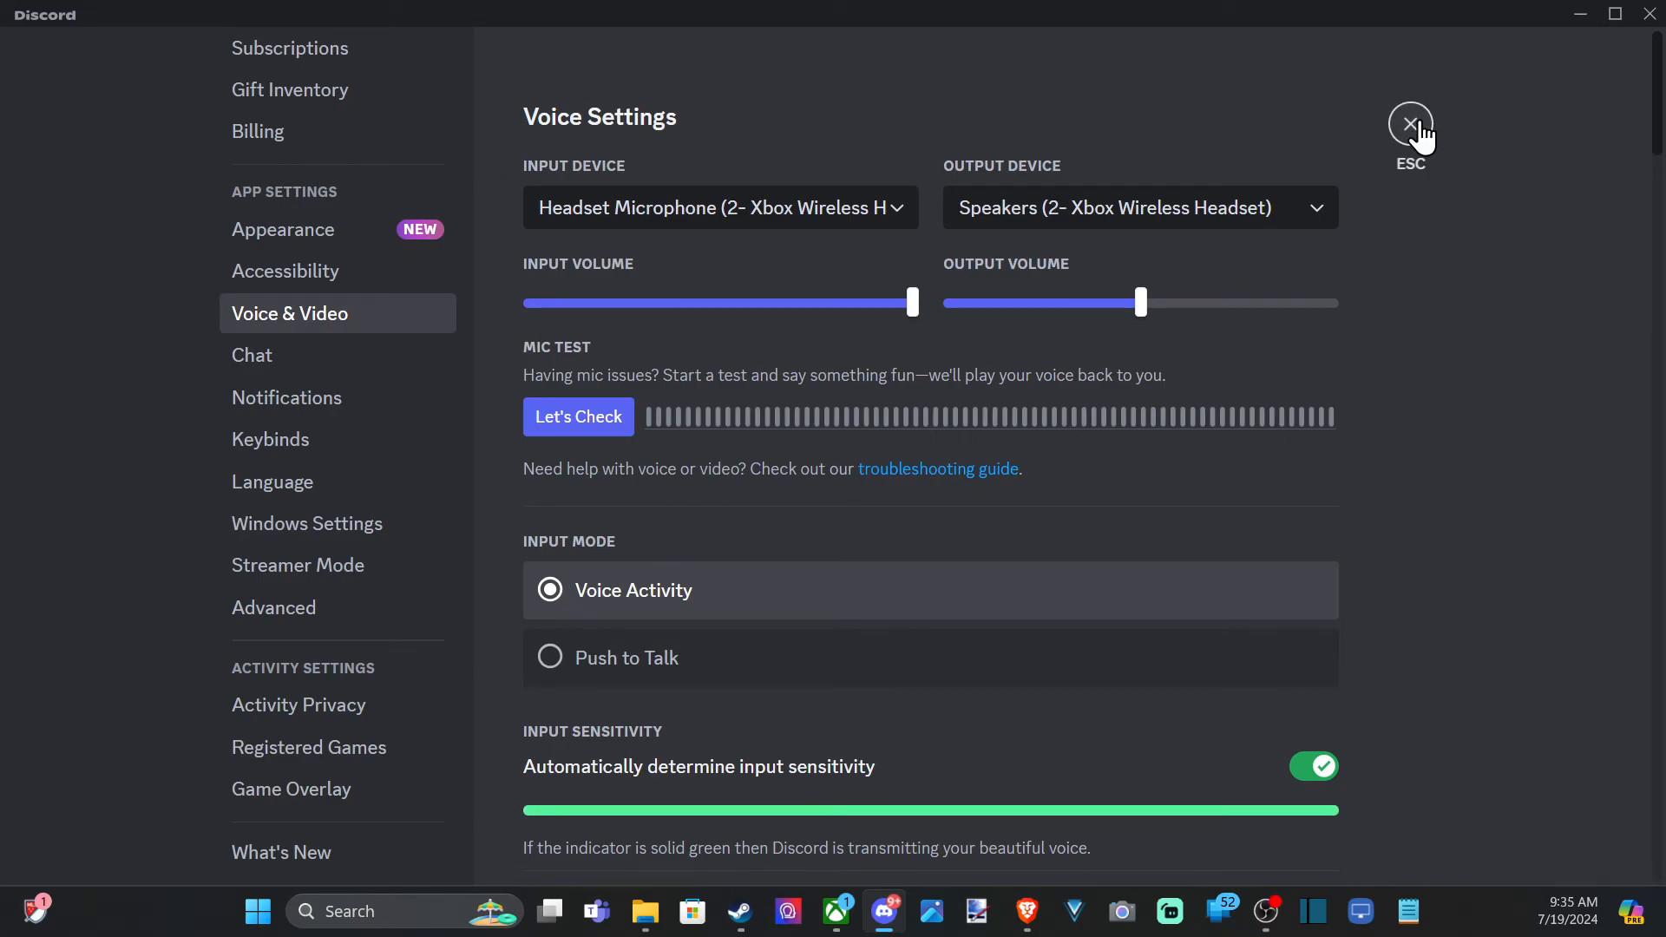
{"action": "mouse_move", "coordinate": [1416, 151]}
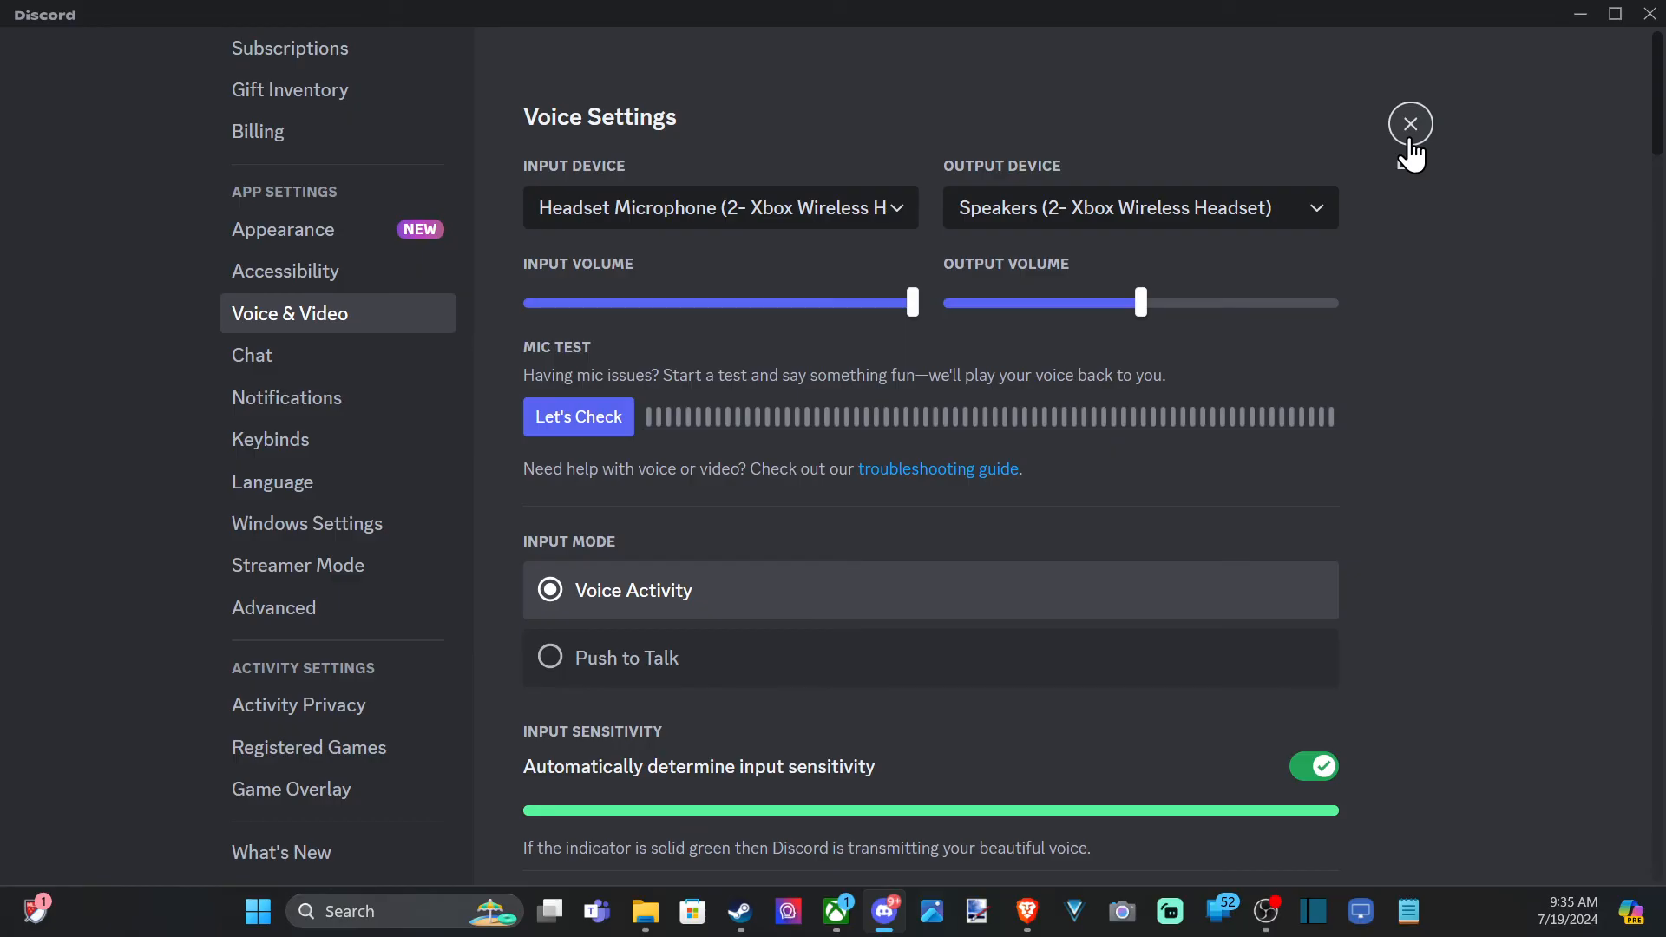
{"action": "left_click", "coordinate": [1411, 123]}
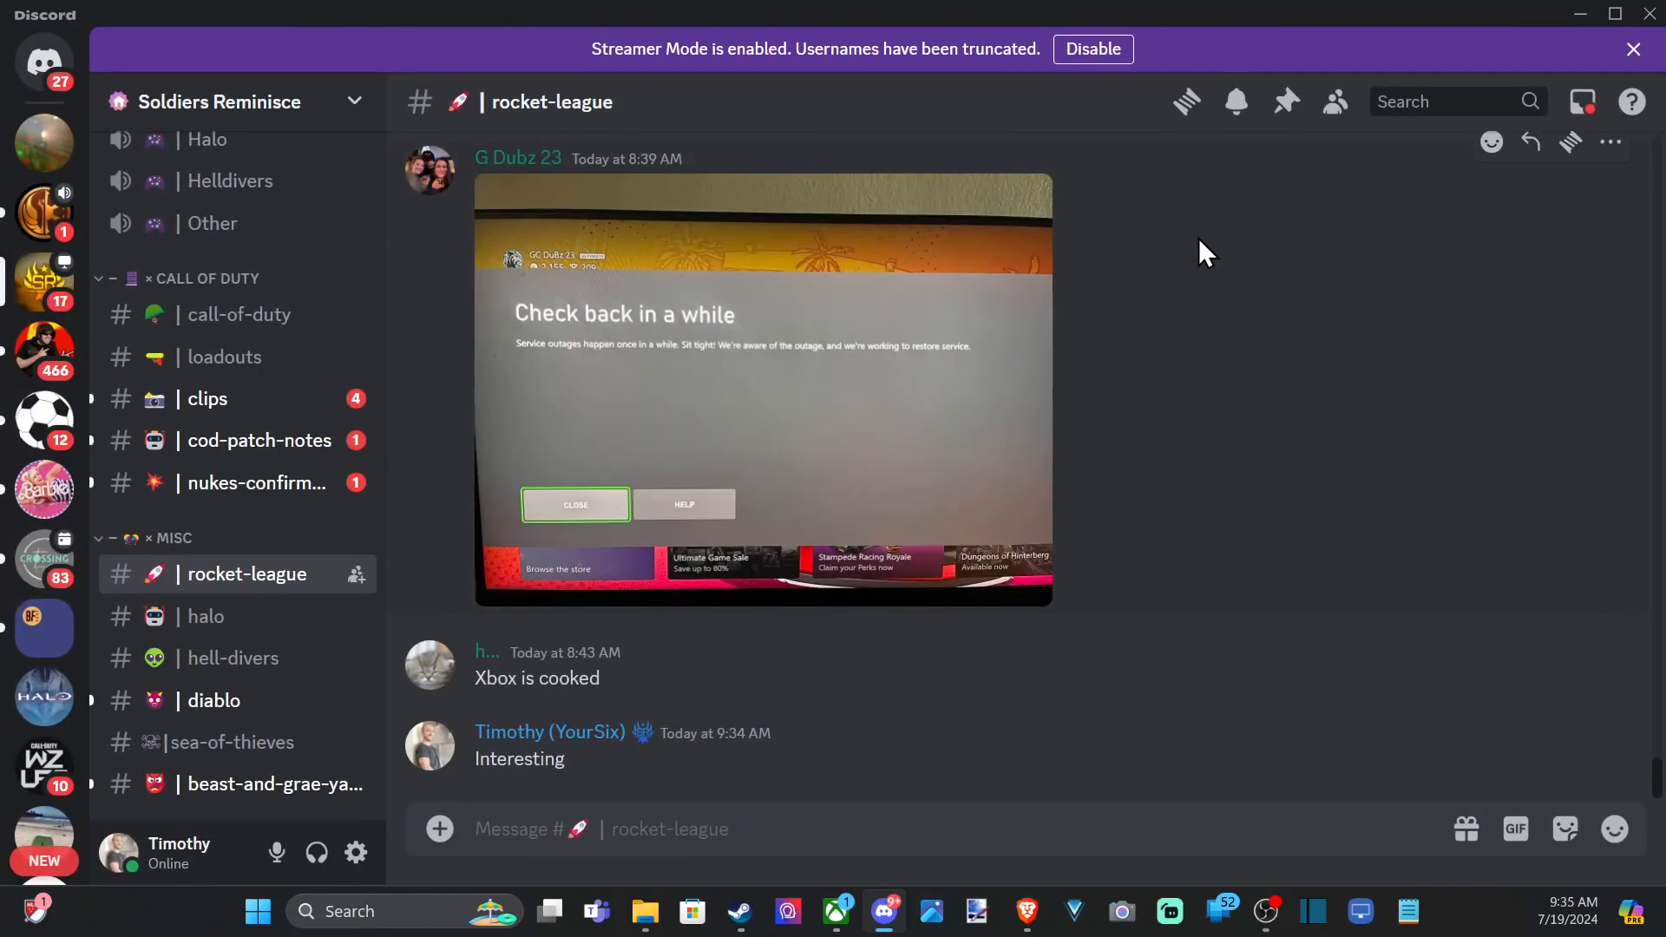